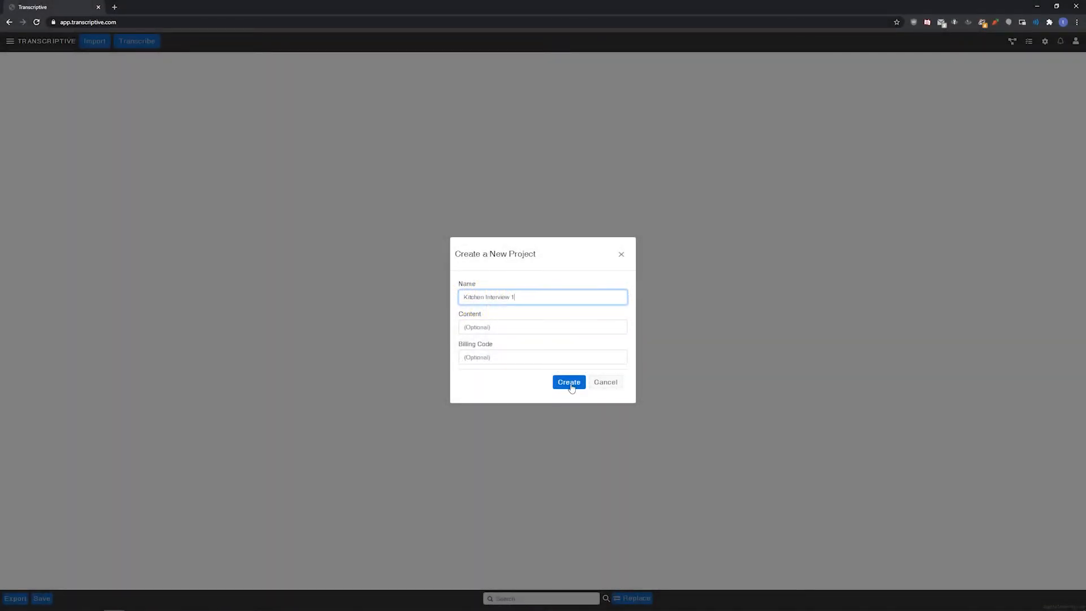
# Step: Create the 'Kitchen Interview 1' project, then sign out to the Not Logged In page
pyautogui.click(568, 381)
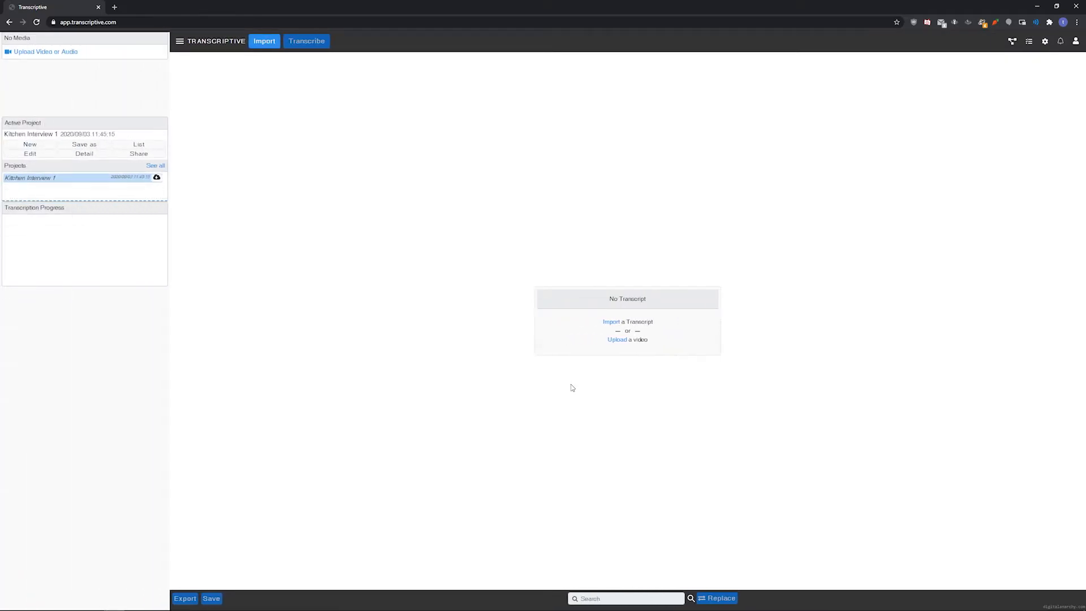
pyautogui.moveTo(45, 52)
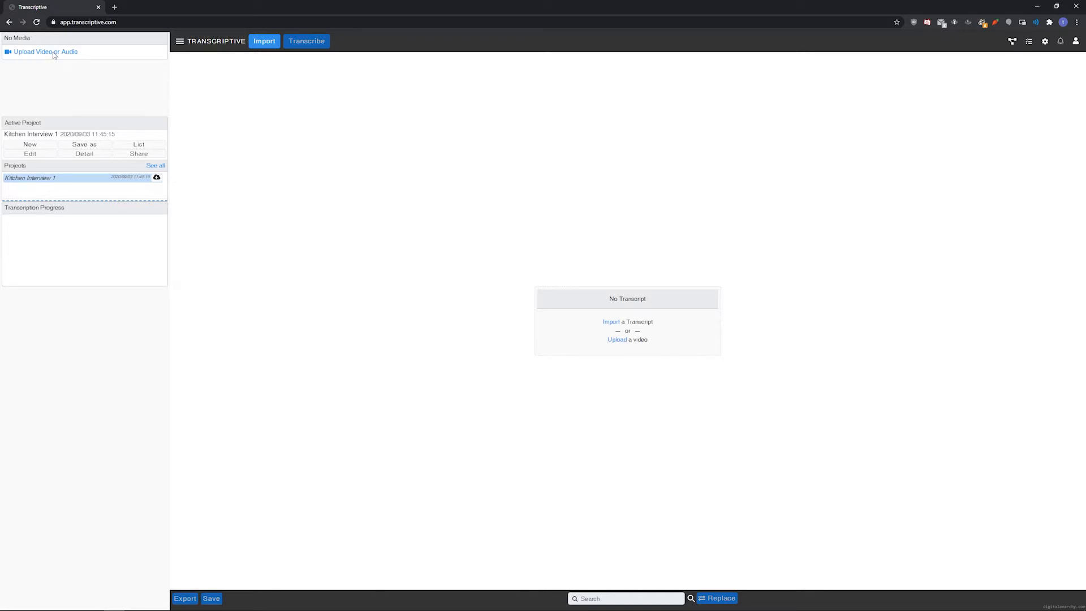
pyautogui.click(44, 51)
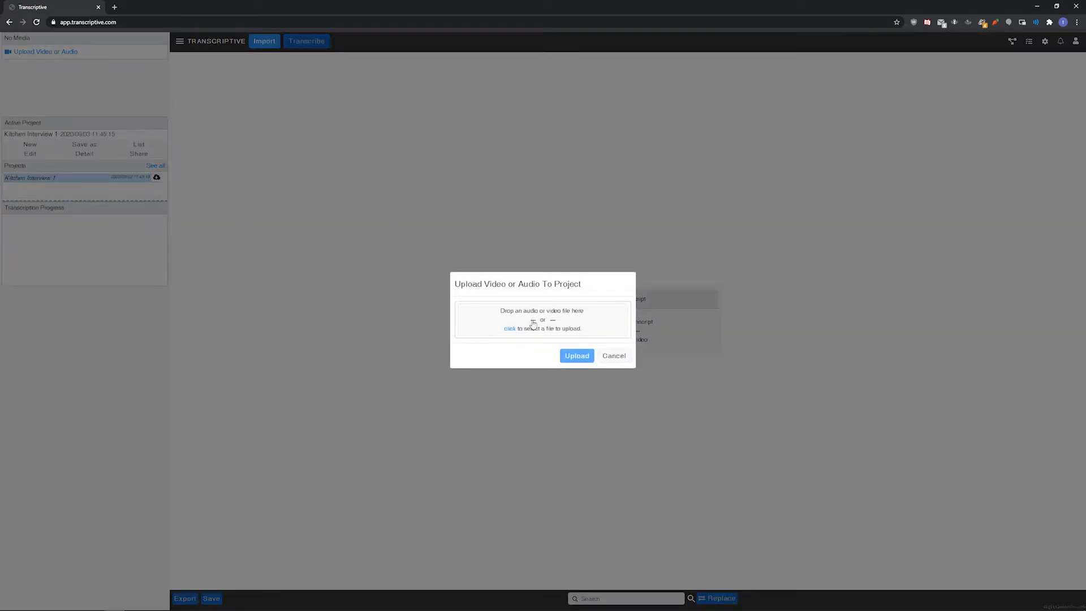
pyautogui.click(576, 356)
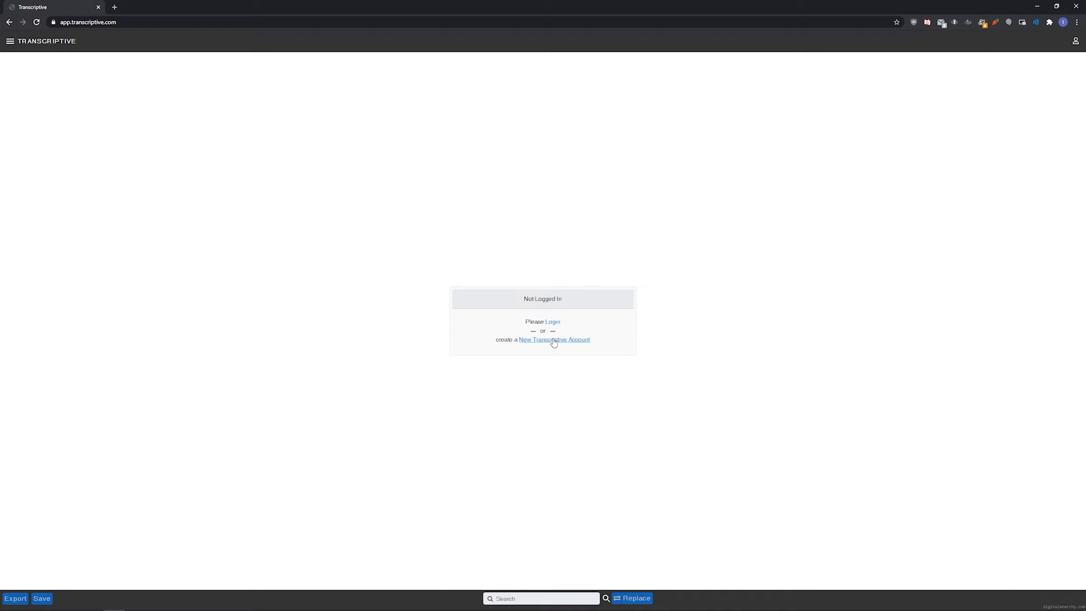
# Step: Open the sign-up form and try each plan, ending on Transcribe Only (Free)
pyautogui.click(555, 339)
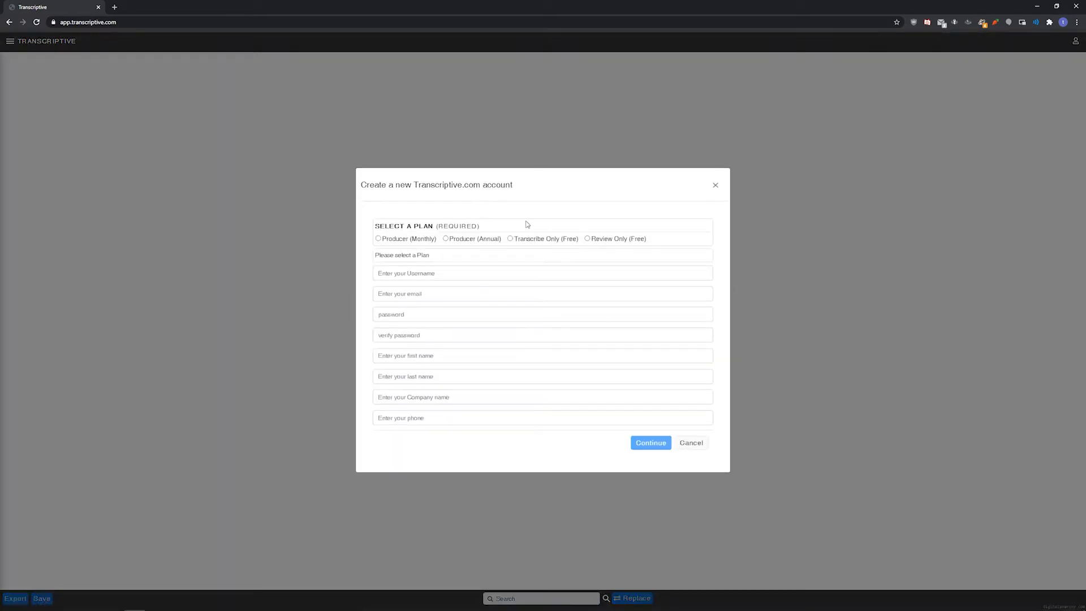
pyautogui.click(587, 238)
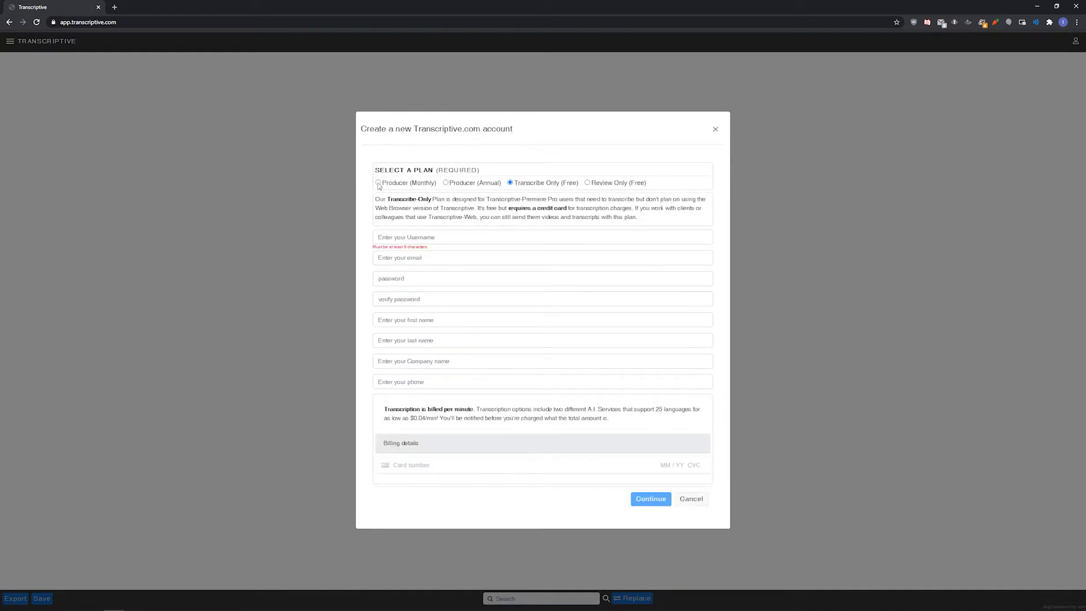
pyautogui.click(378, 182)
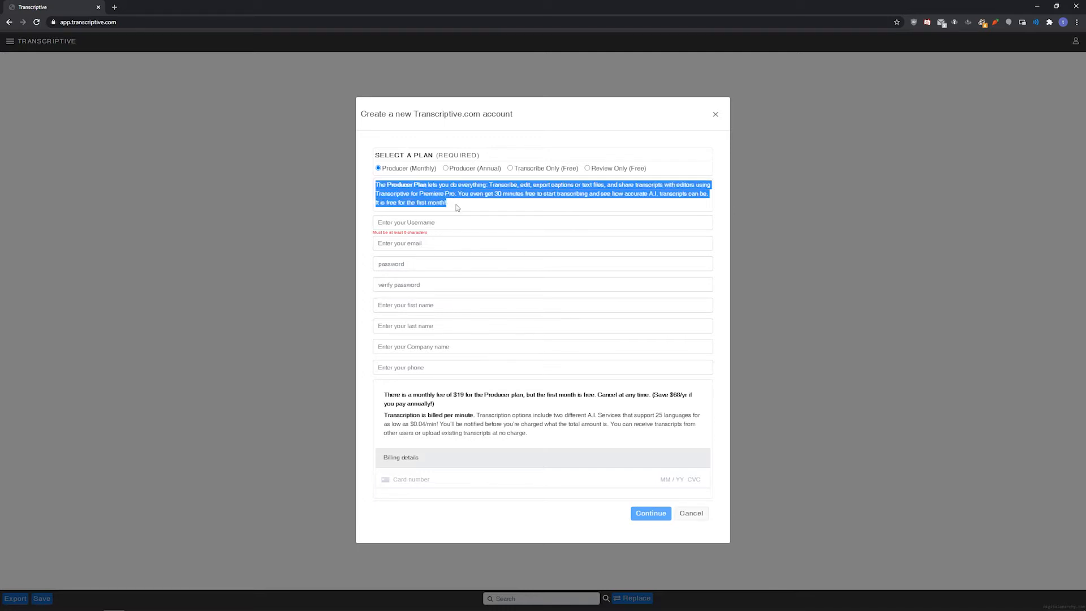
pyautogui.click(446, 167)
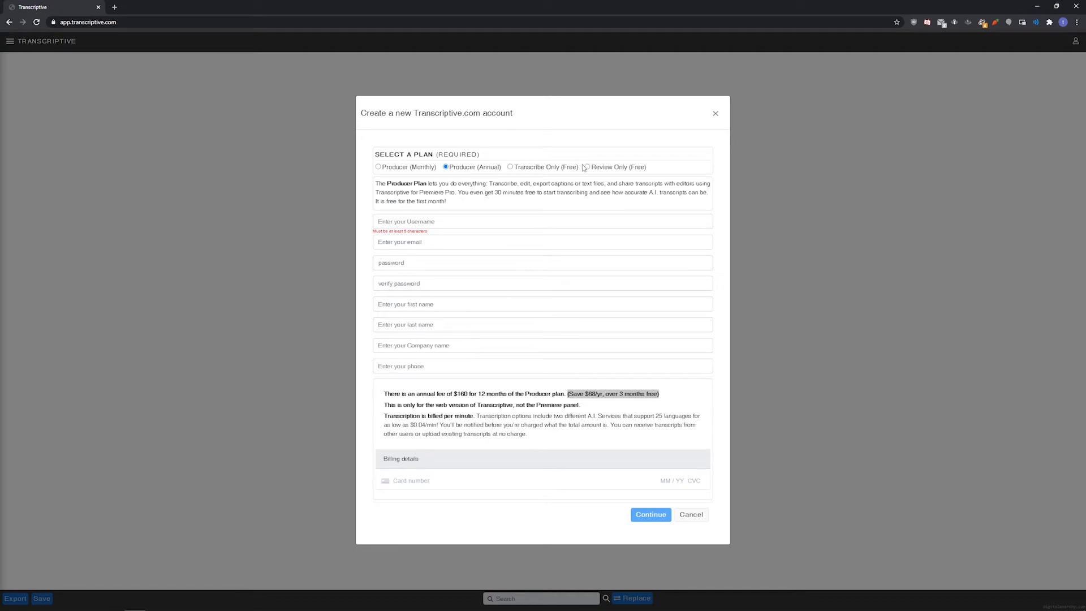
pyautogui.click(587, 167)
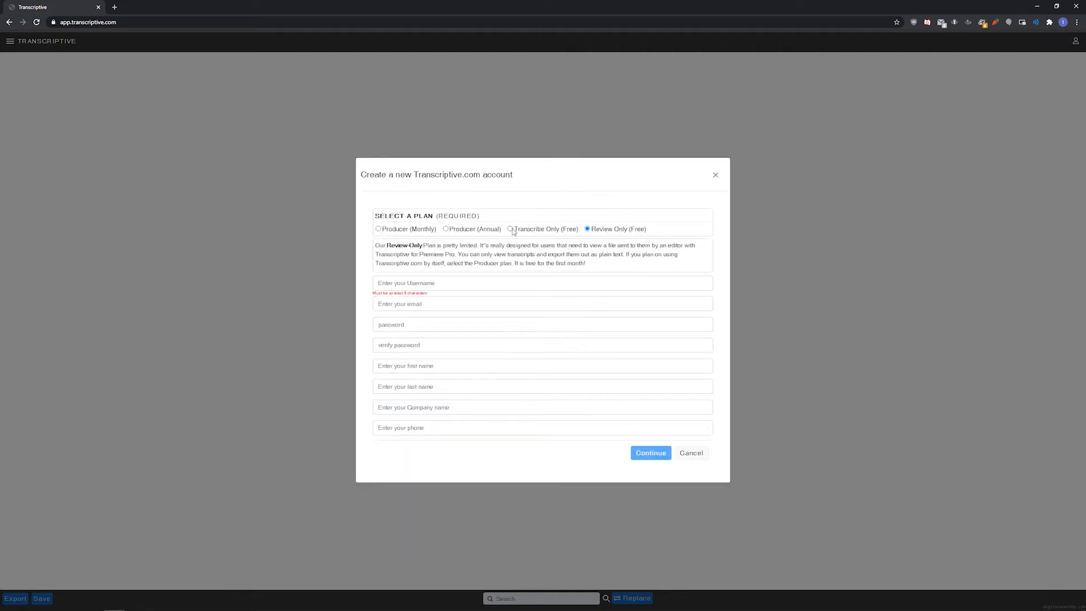
pyautogui.click(510, 229)
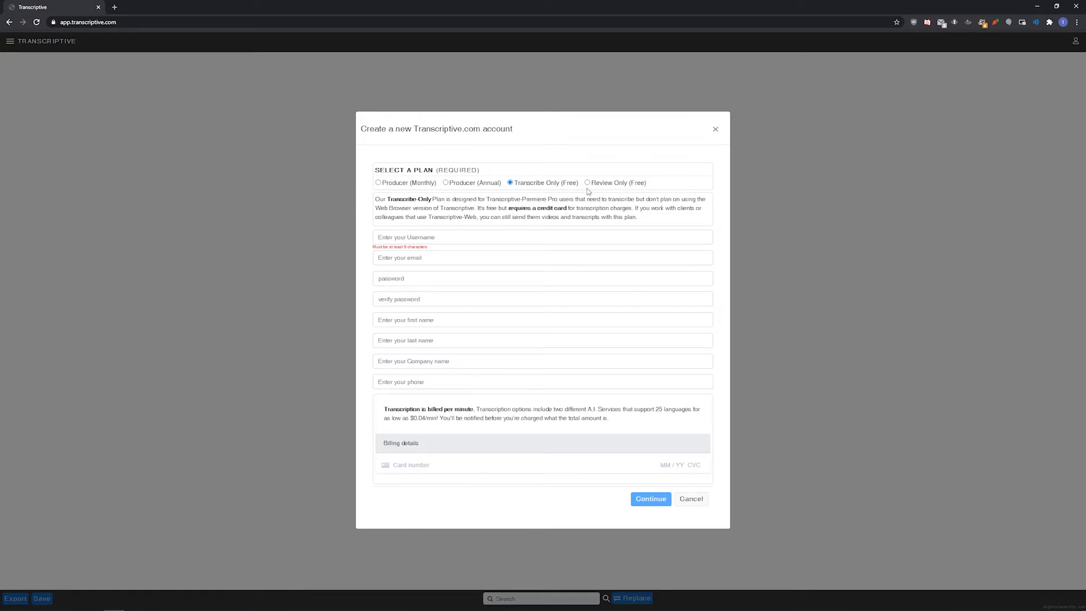
pyautogui.click(587, 182)
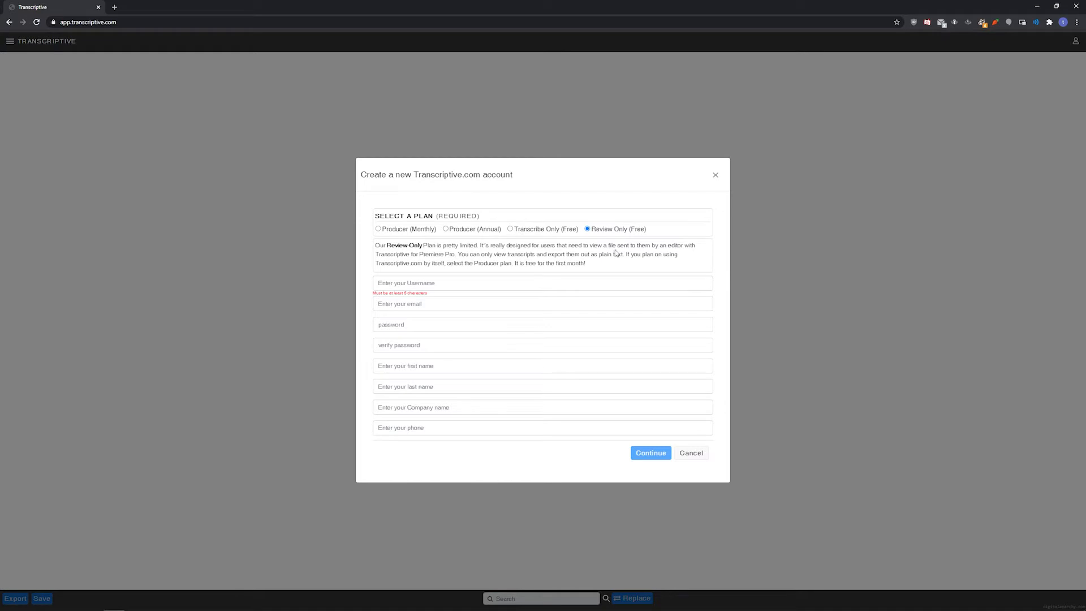
pyautogui.moveTo(511, 230)
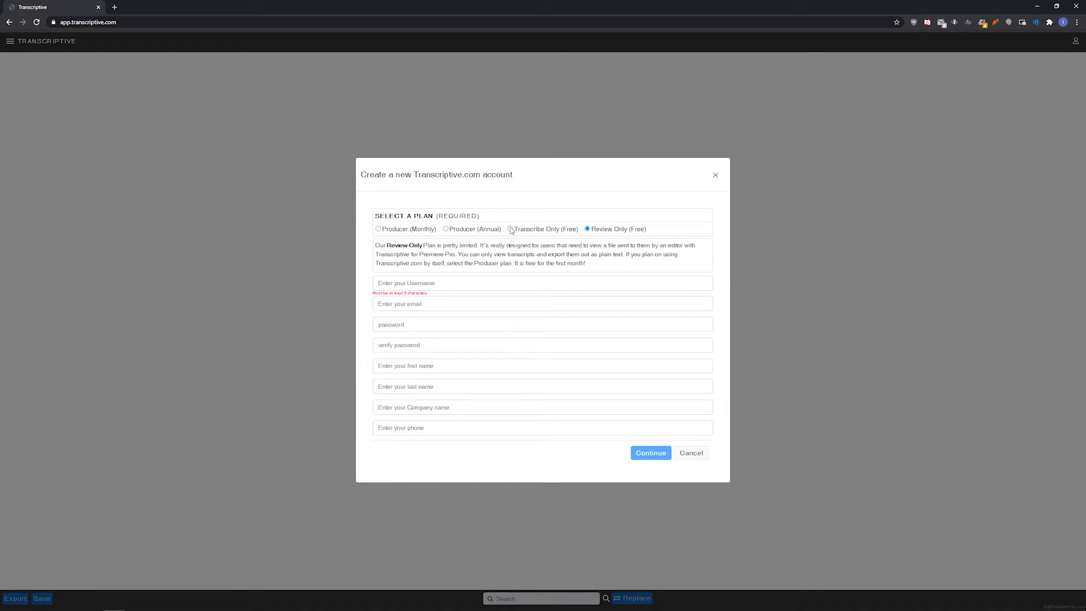
pyautogui.click(510, 228)
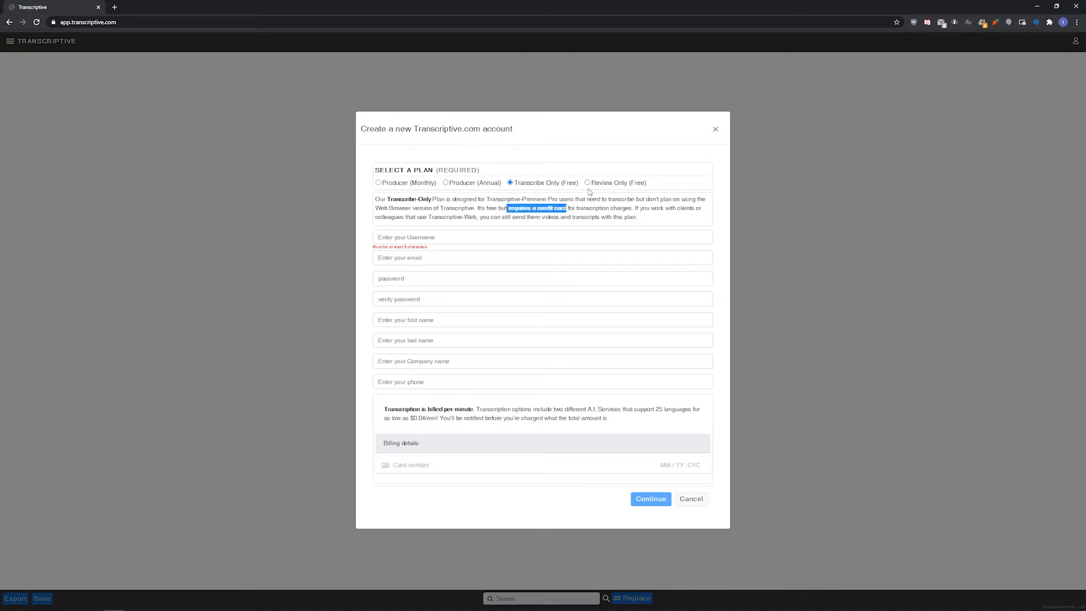
pyautogui.click(587, 182)
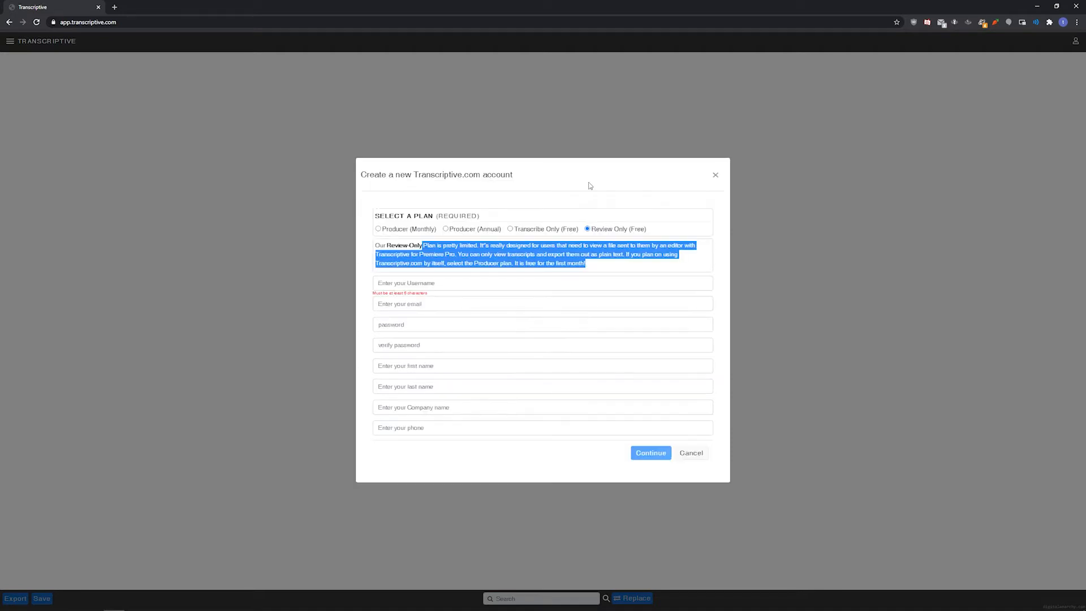
pyautogui.click(612, 269)
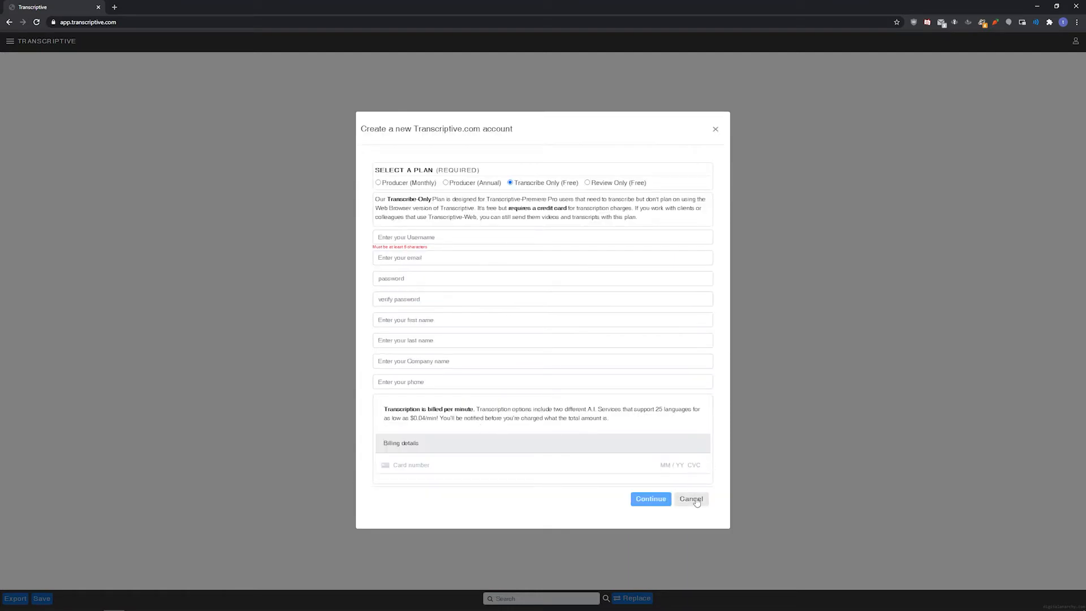
# Step: Cancel sign-up, log back in, and create the 'Kitchen Interview 1' project
pyautogui.click(690, 499)
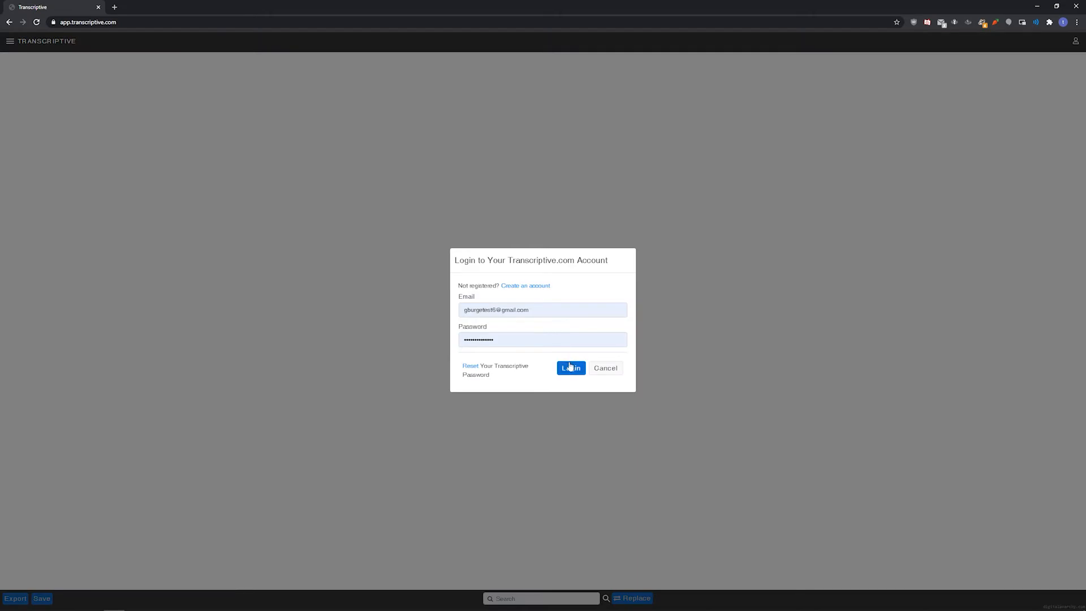
pyautogui.click(570, 368)
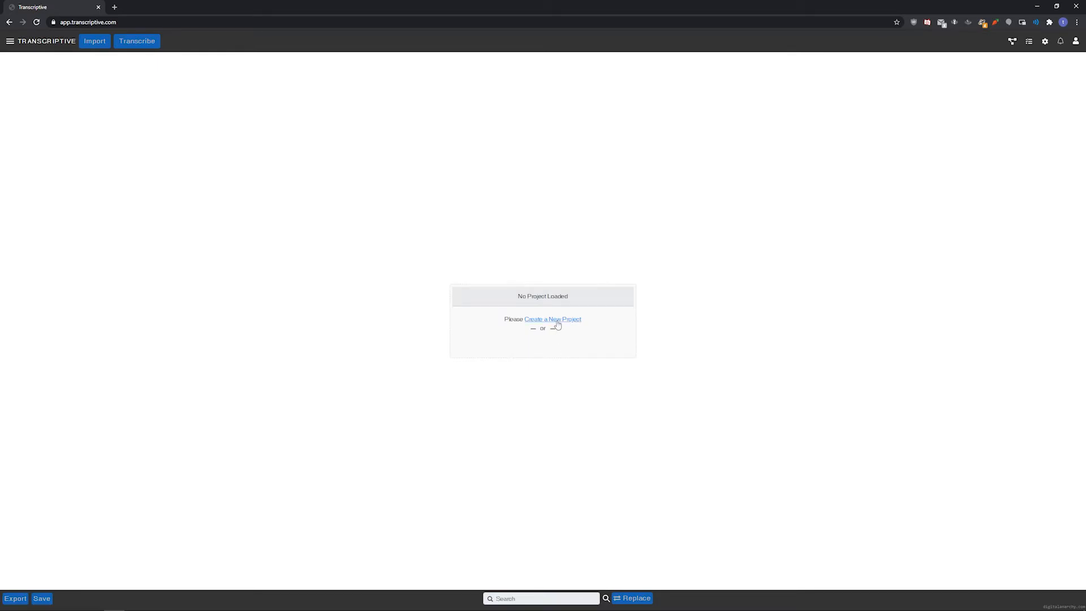
pyautogui.click(552, 319)
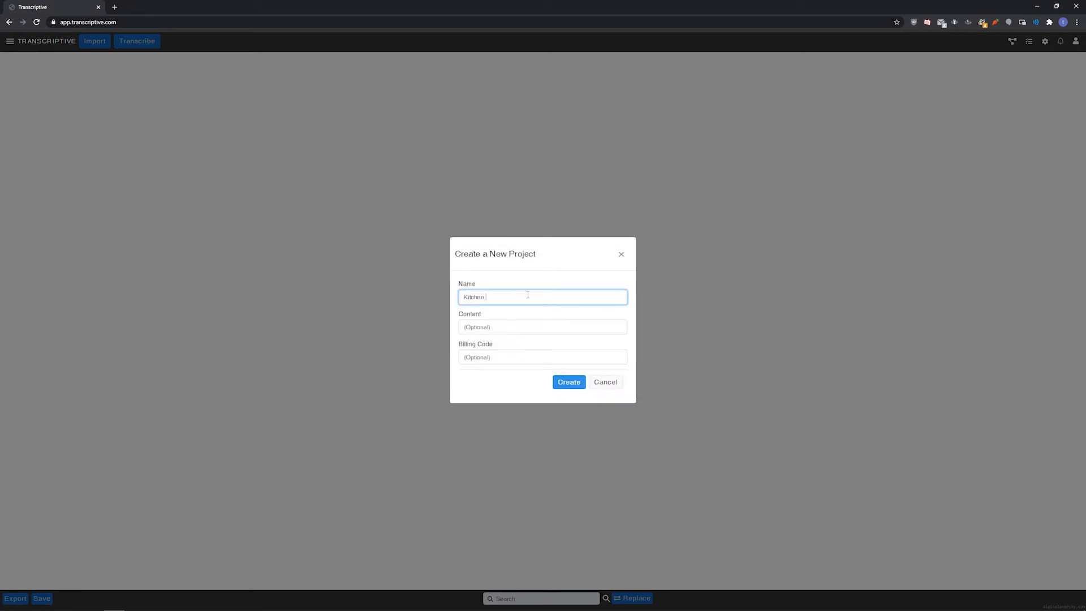
pyautogui.click(568, 382)
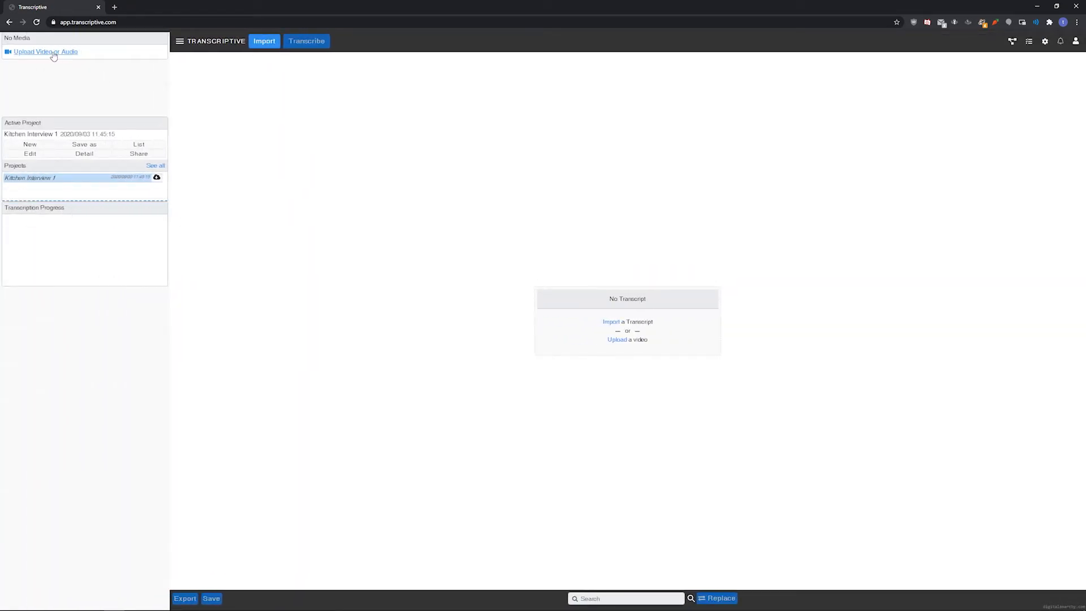
# Step: Upload the clip MVI_0755.MP4 into the Kitchen Interview 1 project
pyautogui.click(45, 52)
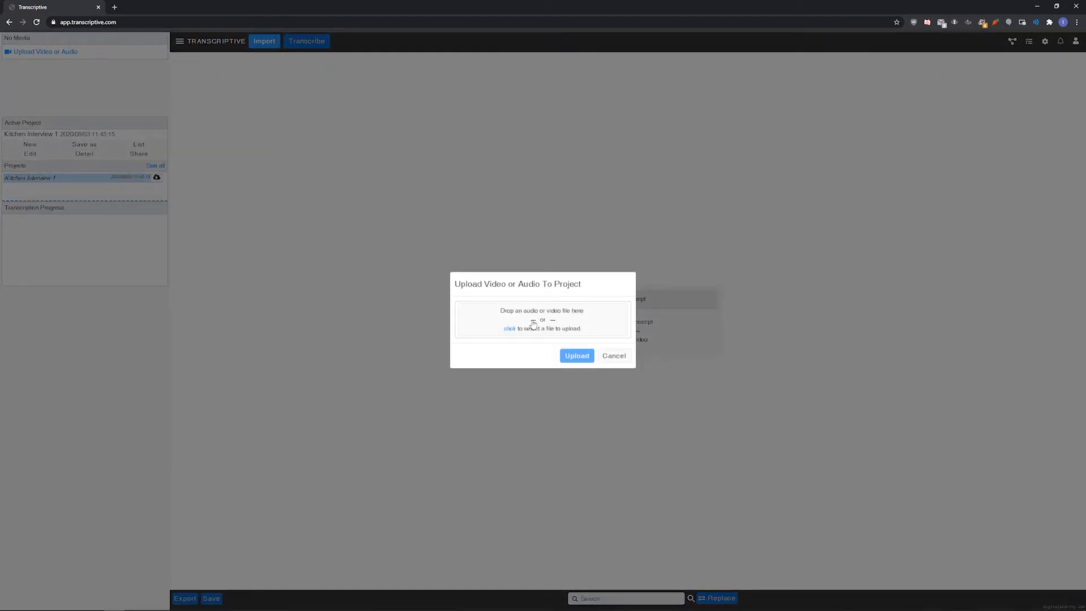
pyautogui.click(509, 327)
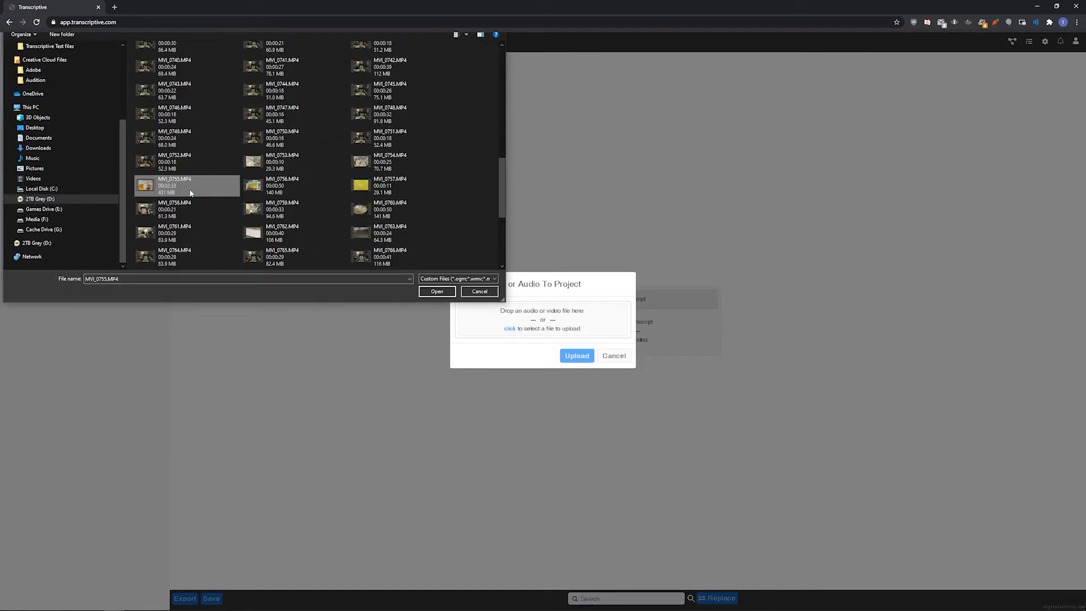
pyautogui.click(436, 291)
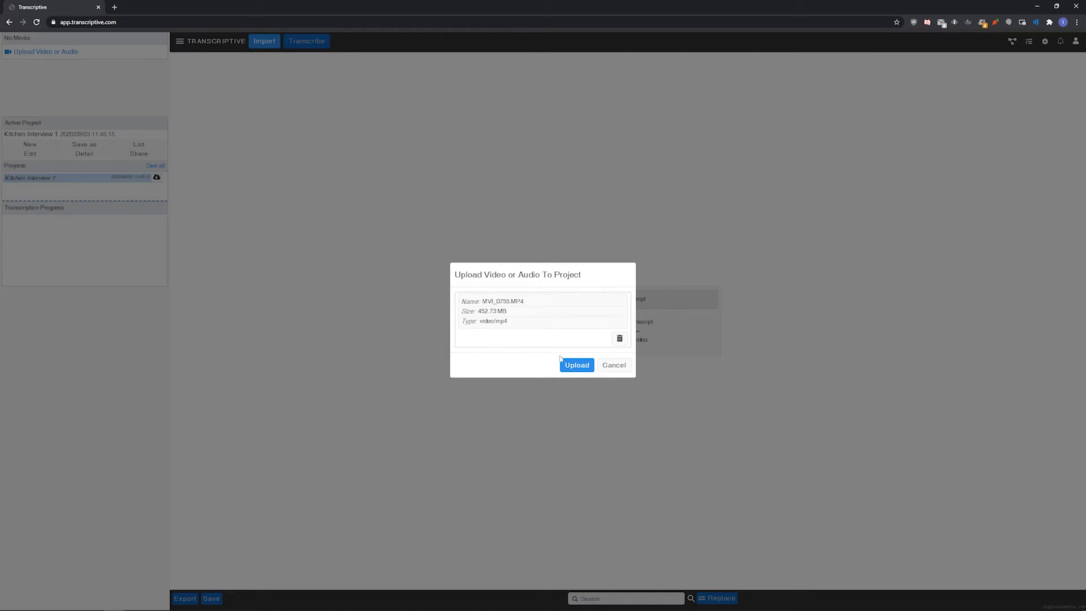
pyautogui.click(576, 365)
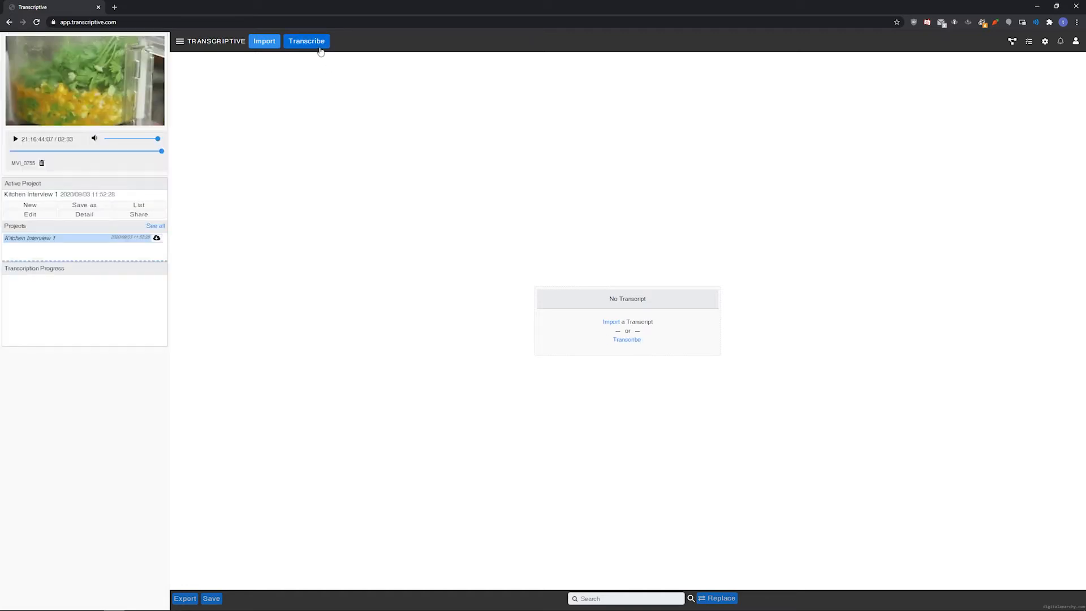
# Step: Transcribe MVI_0755 using Transcriptive AI in English
pyautogui.click(306, 41)
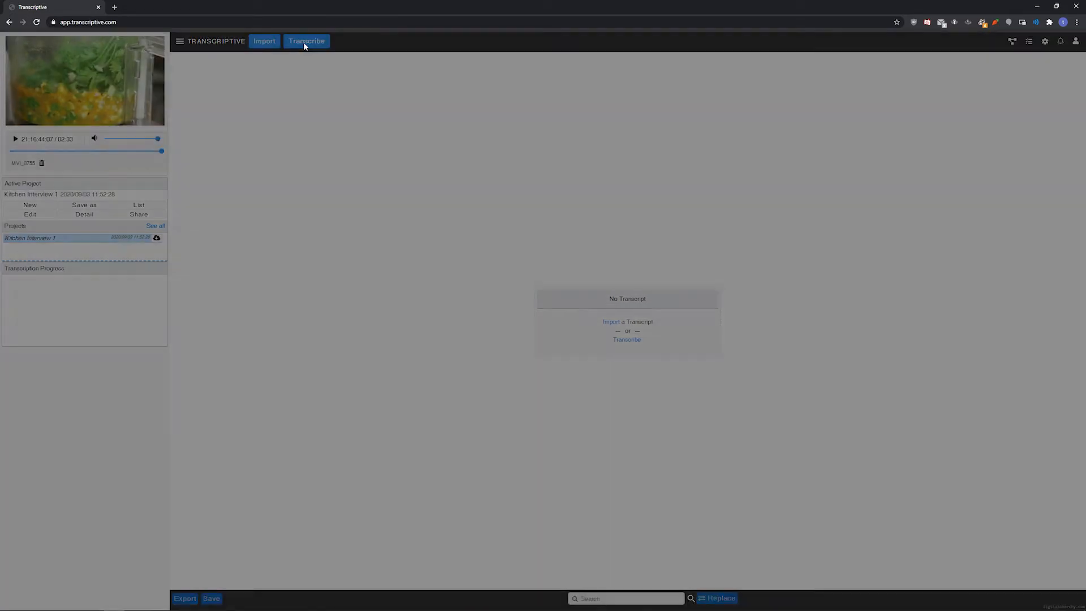
pyautogui.click(306, 40)
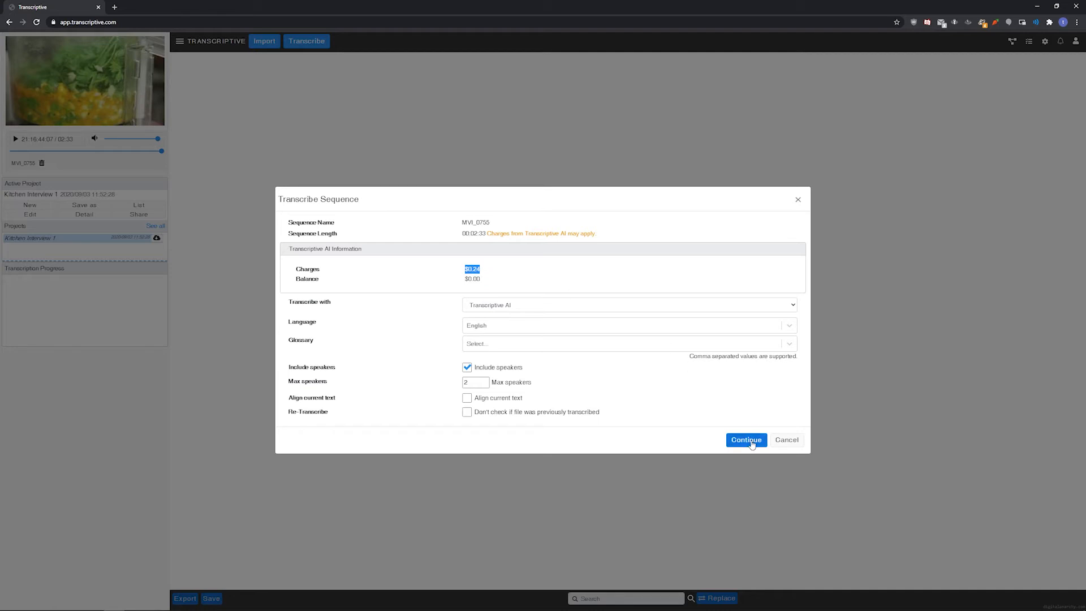
pyautogui.click(746, 440)
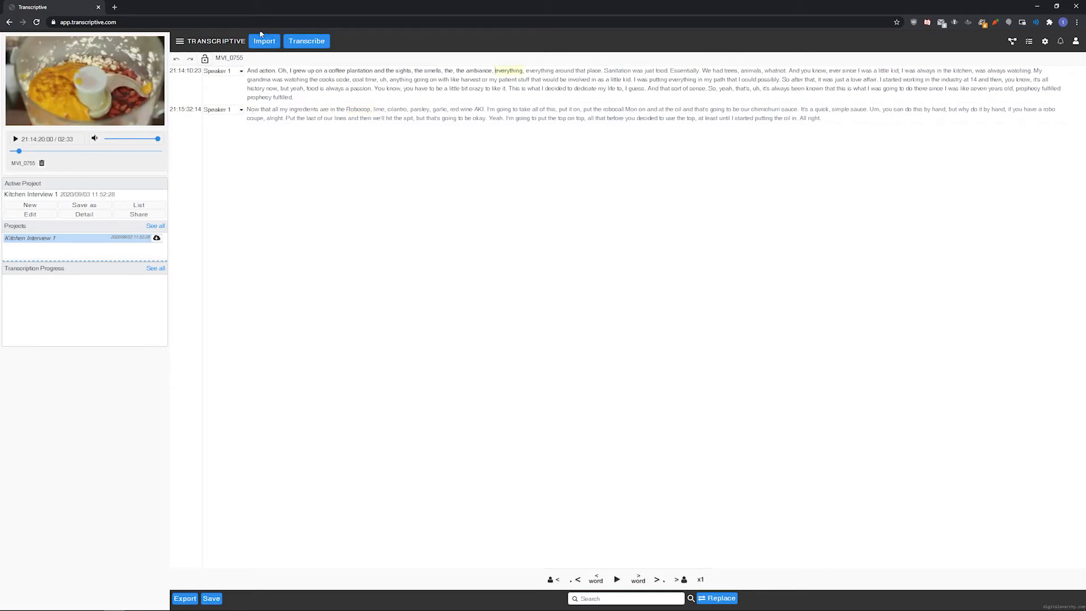
pyautogui.click(264, 41)
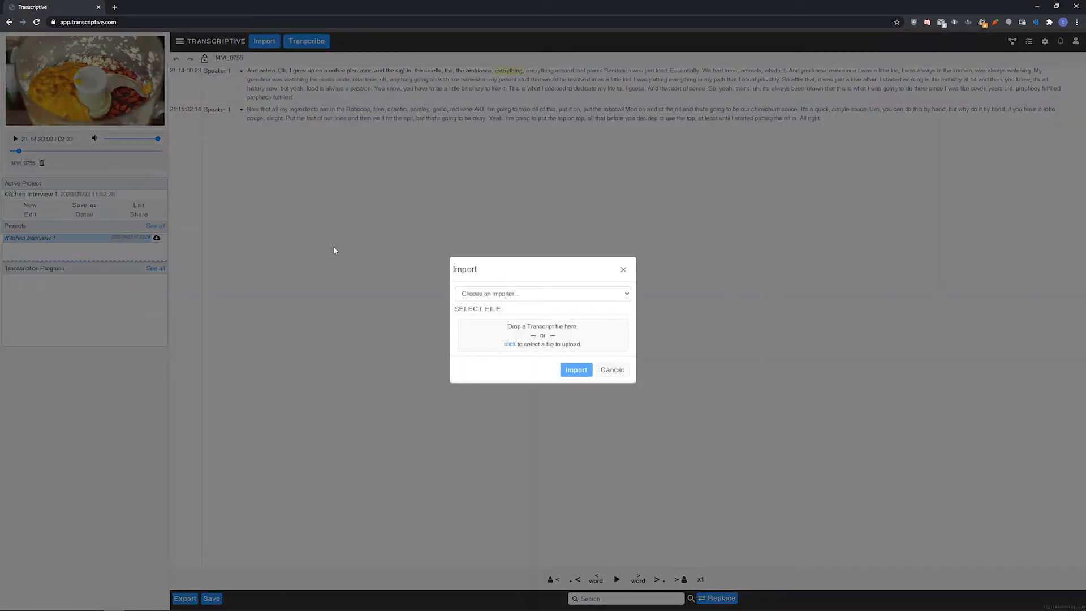
pyautogui.click(543, 293)
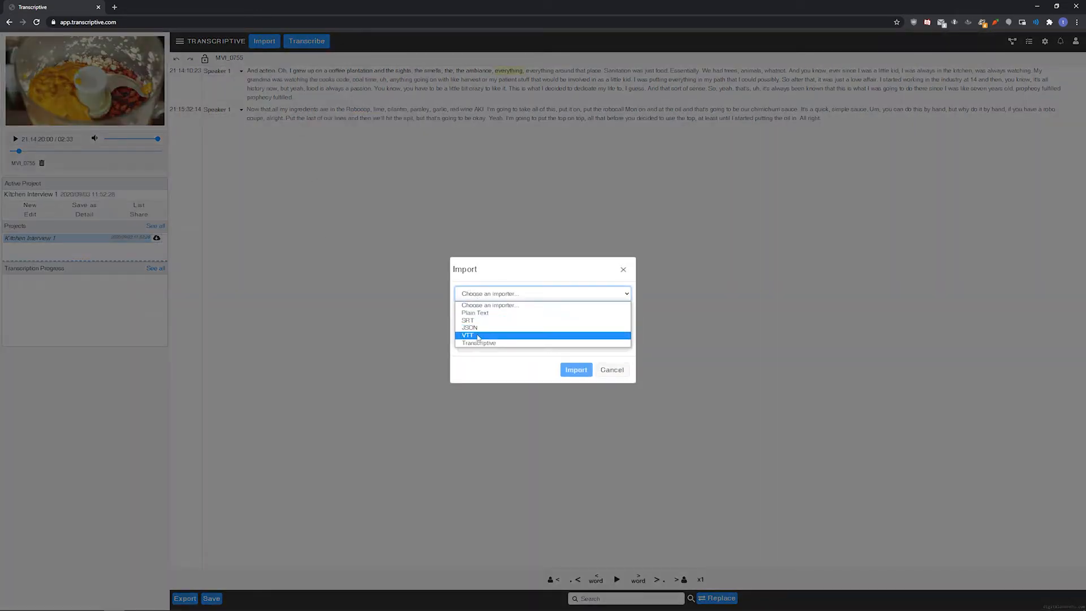
pyautogui.click(611, 370)
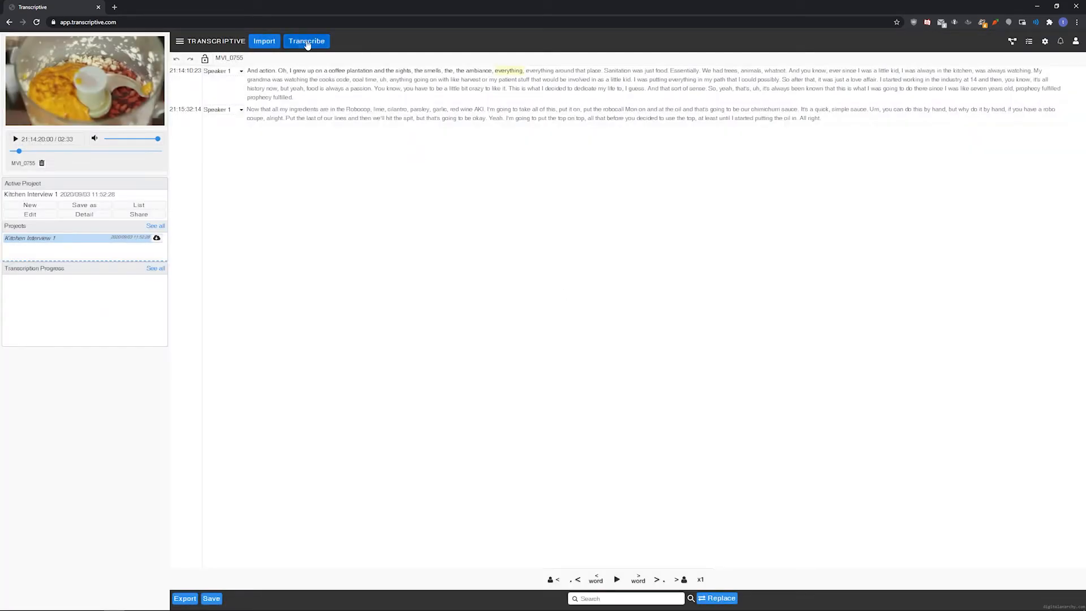
pyautogui.click(306, 41)
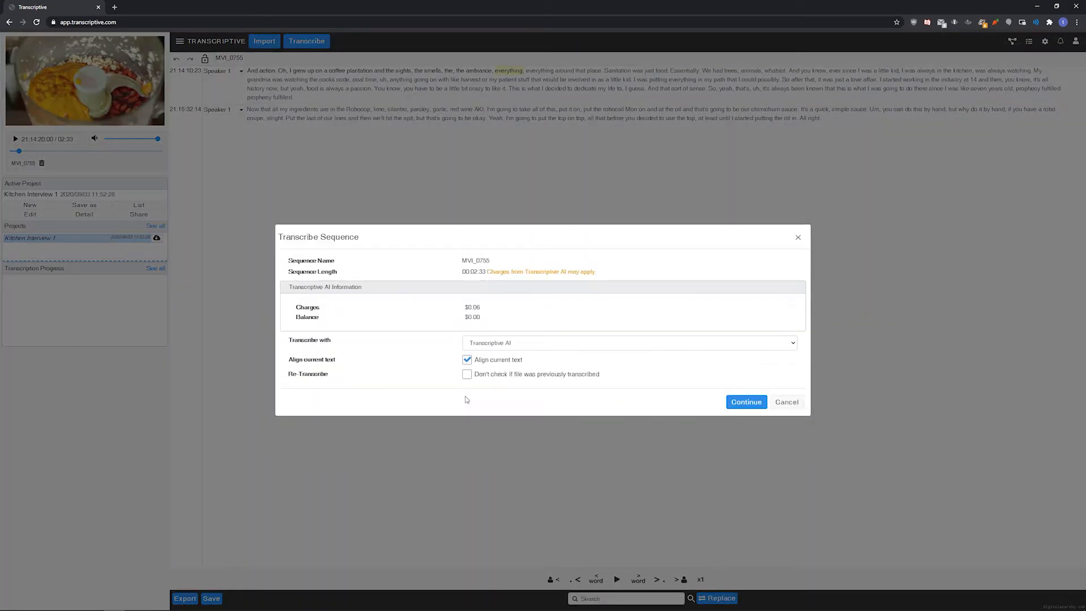
pyautogui.moveTo(485, 301)
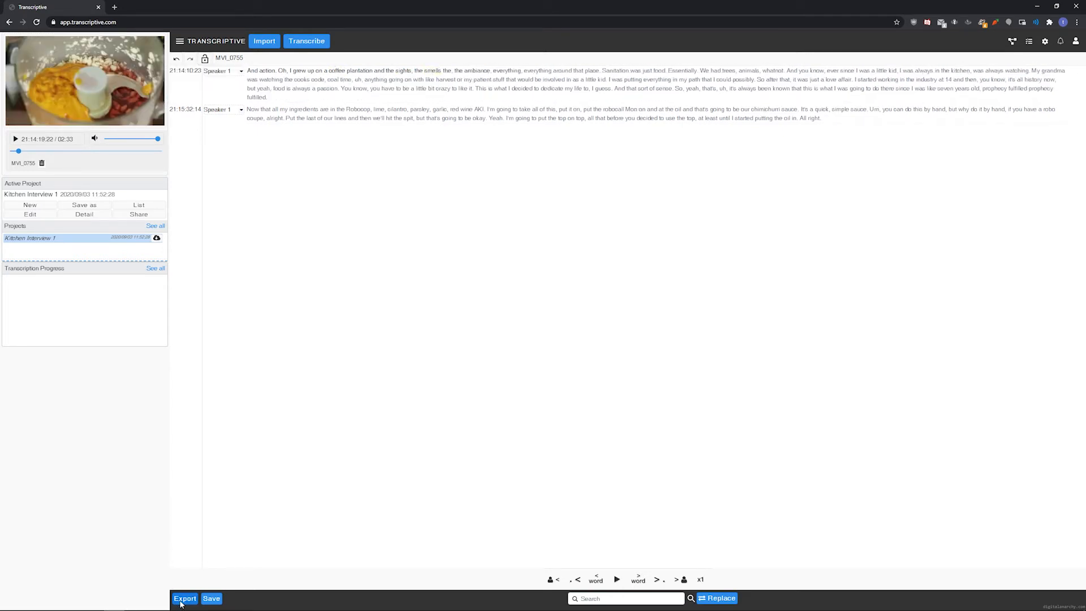
pyautogui.click(185, 598)
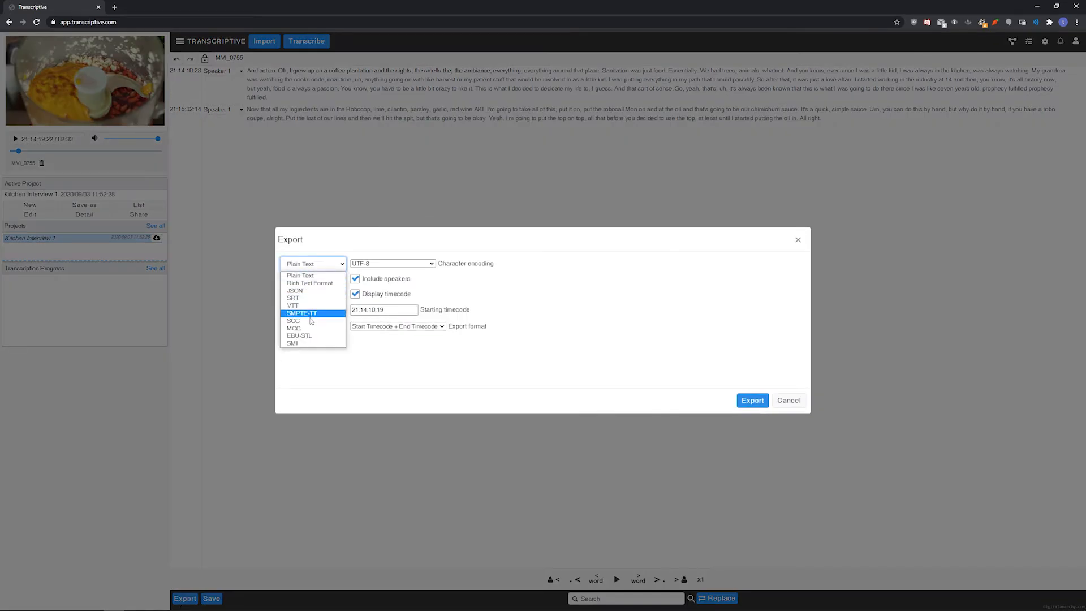
pyautogui.moveTo(298, 337)
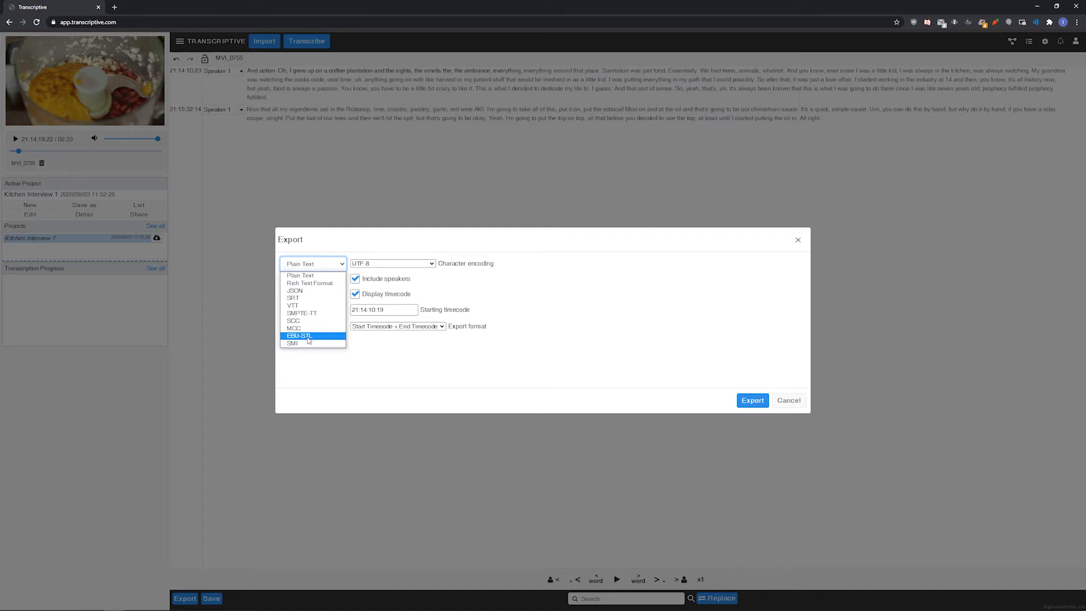
pyautogui.moveTo(294, 291)
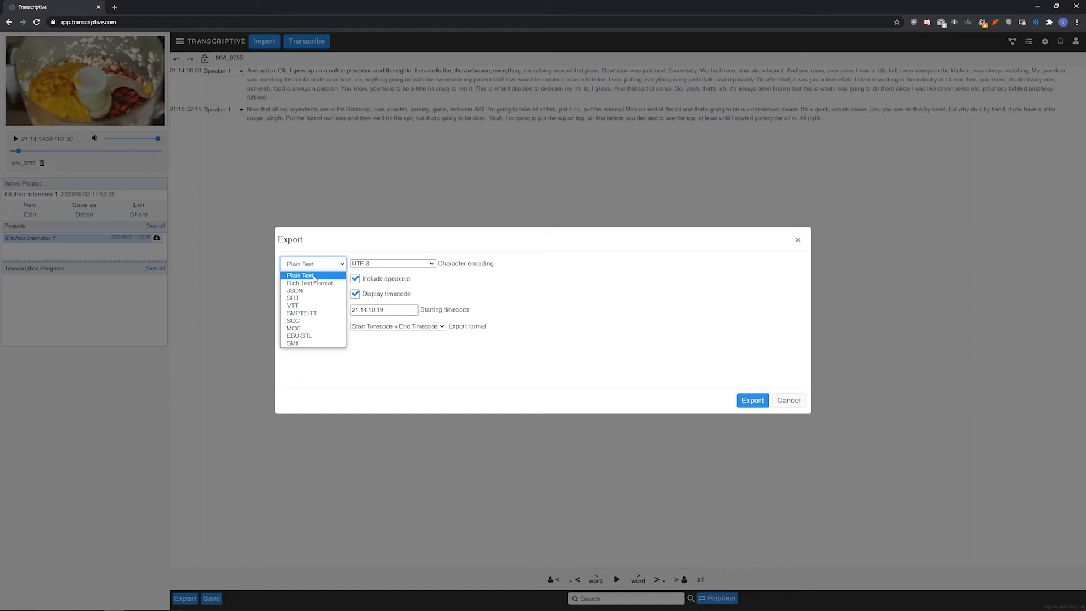
pyautogui.click(788, 401)
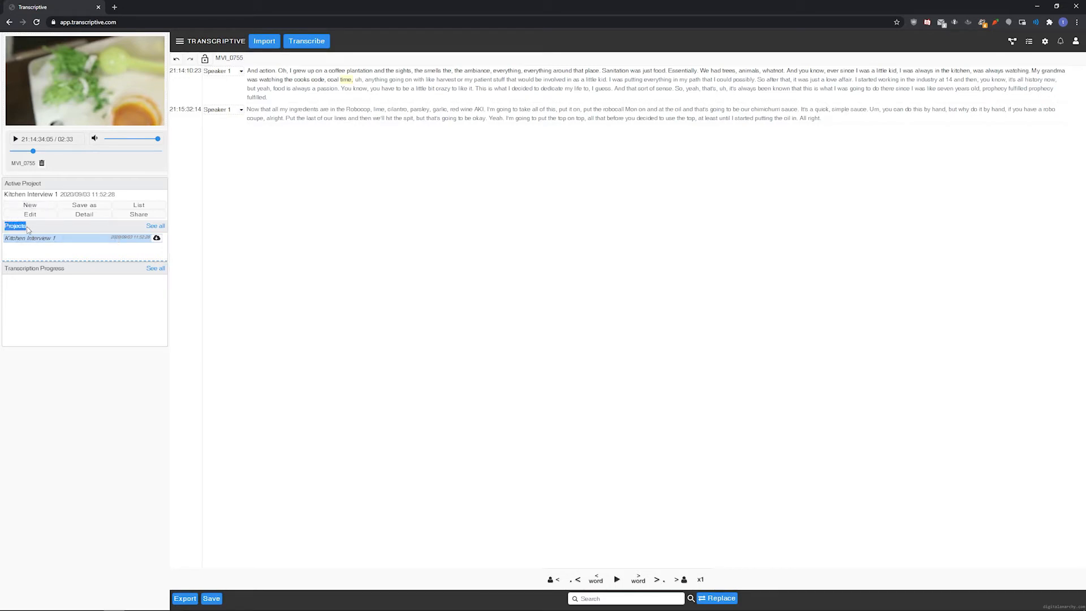
# Step: Create an empty project called 'new project', then reload Kitchen Interview 1
pyautogui.click(30, 204)
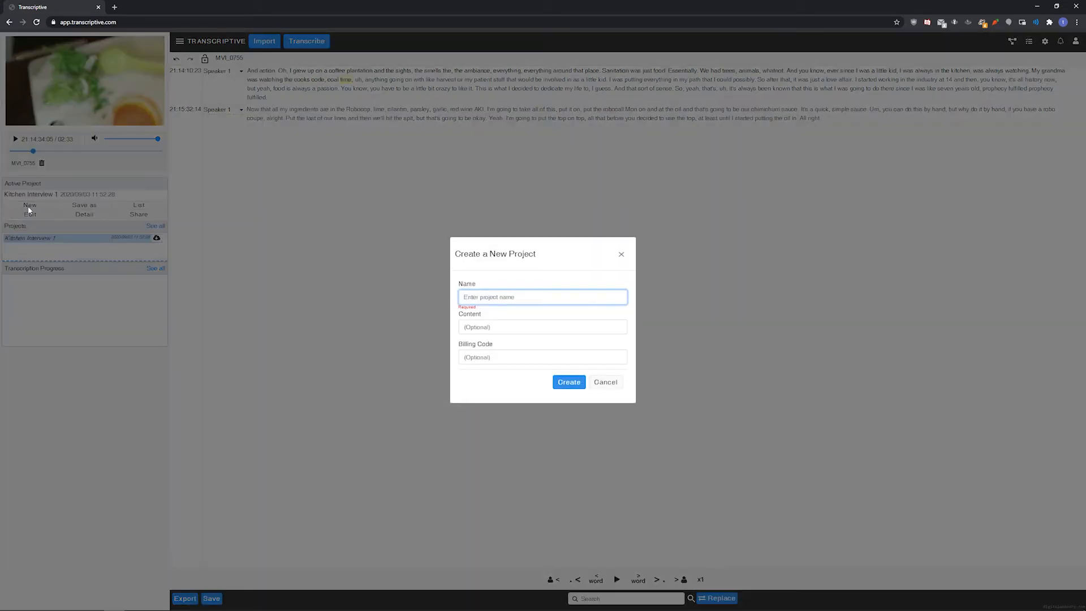
pyautogui.write('new project')
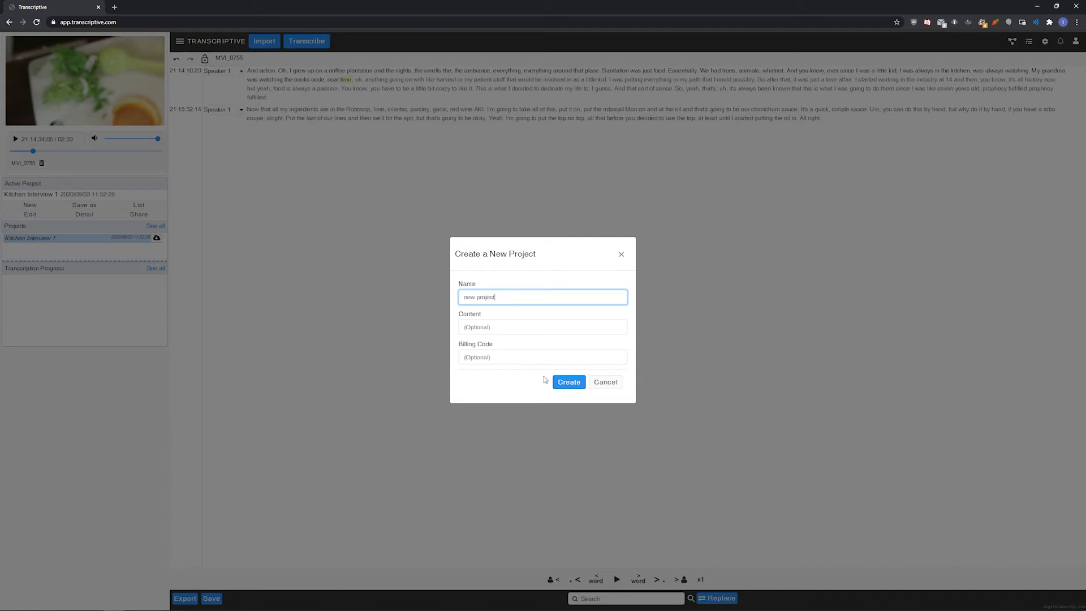
pyautogui.click(568, 382)
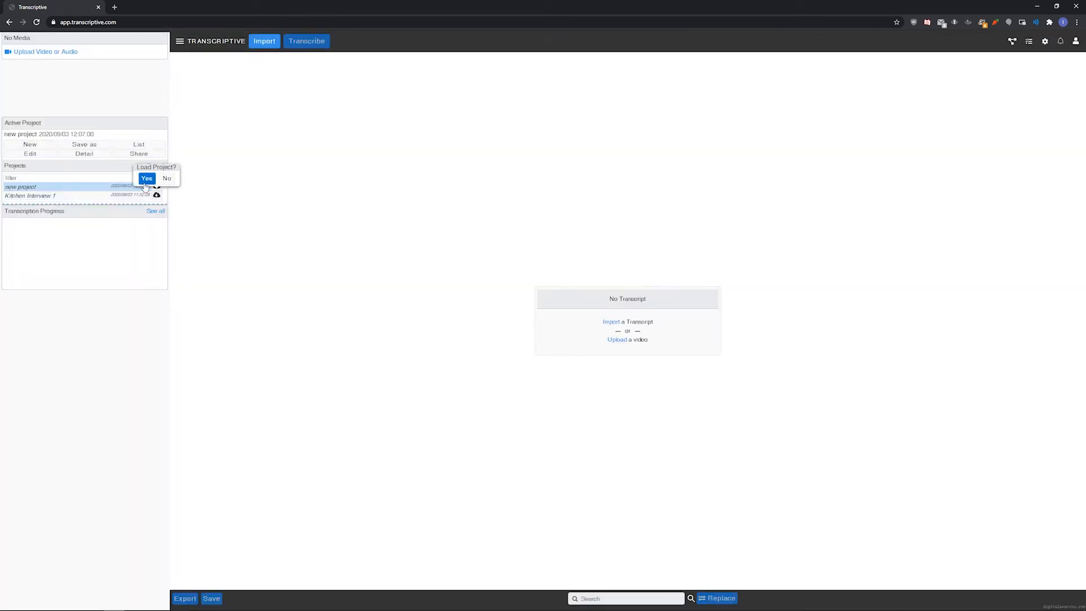
pyautogui.click(146, 178)
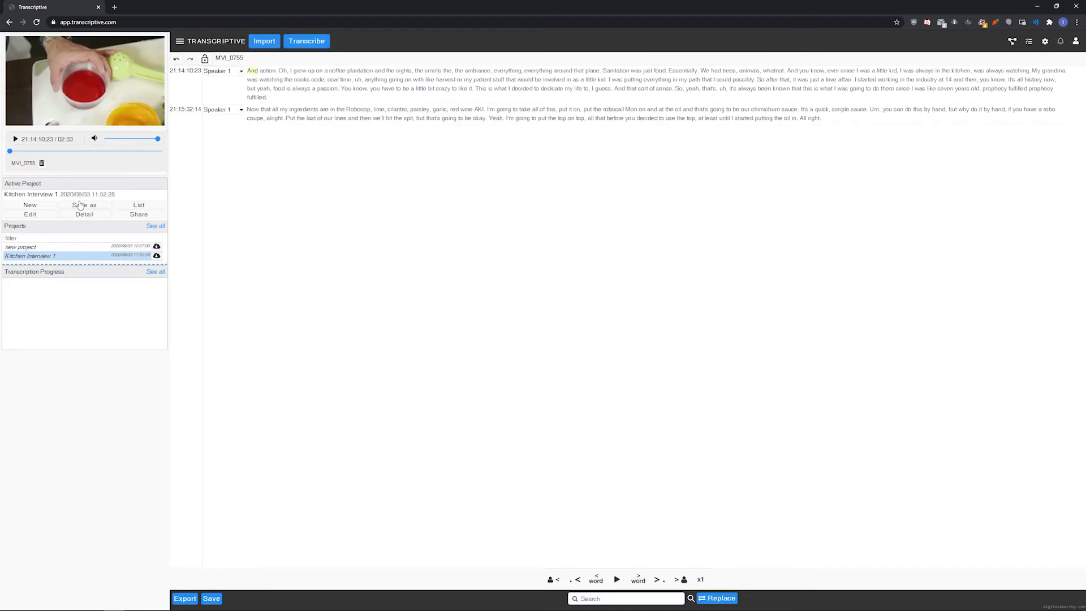
# Step: Save a new version named 'Kitchen Interview 1 edits' within the project hierarchy
pyautogui.click(83, 204)
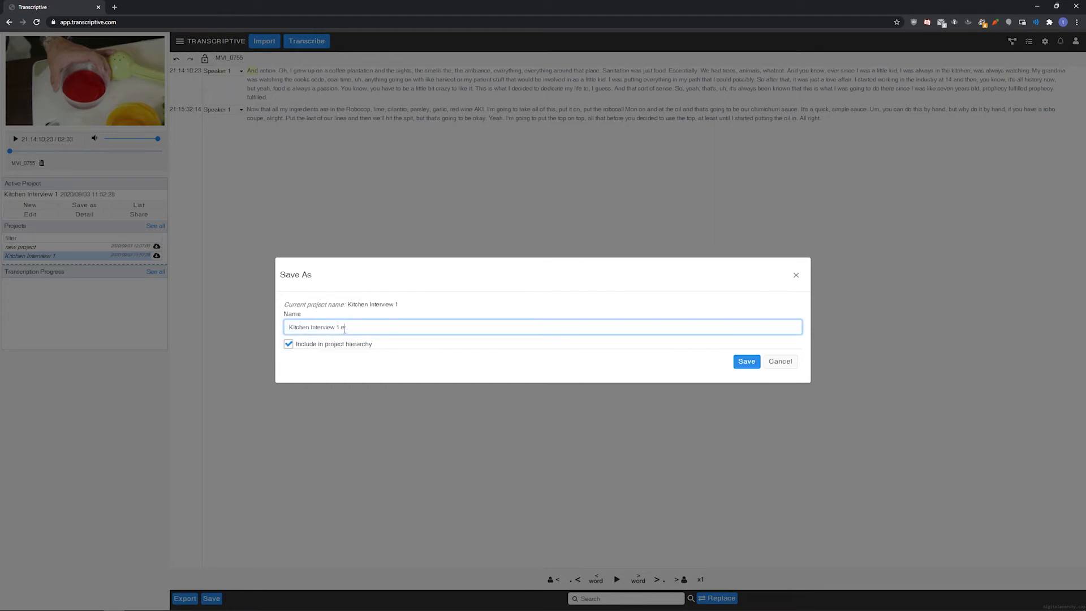
pyautogui.write('dits')
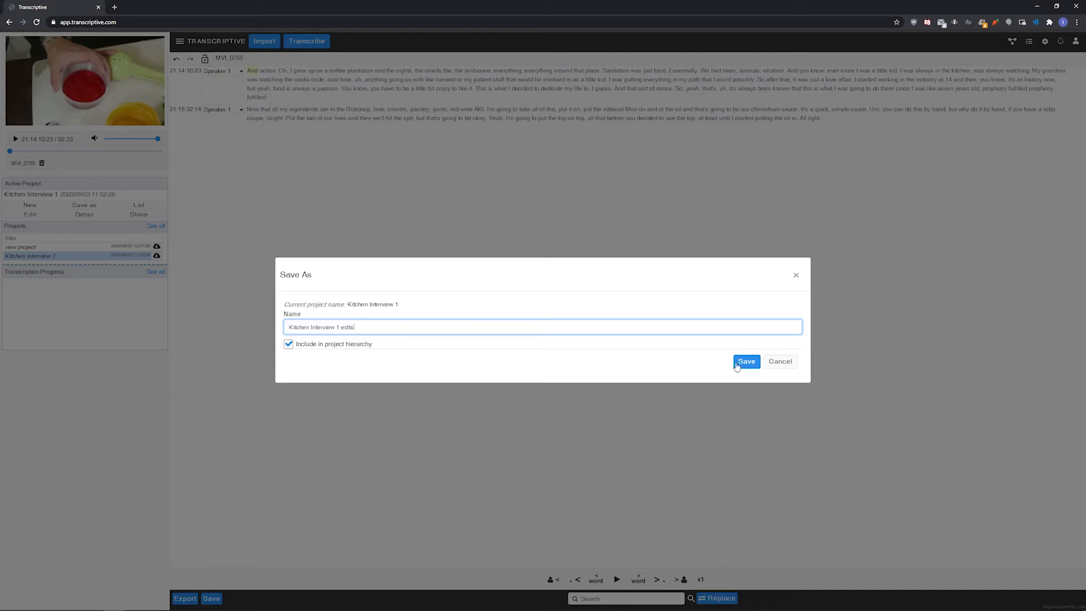
pyautogui.click(747, 361)
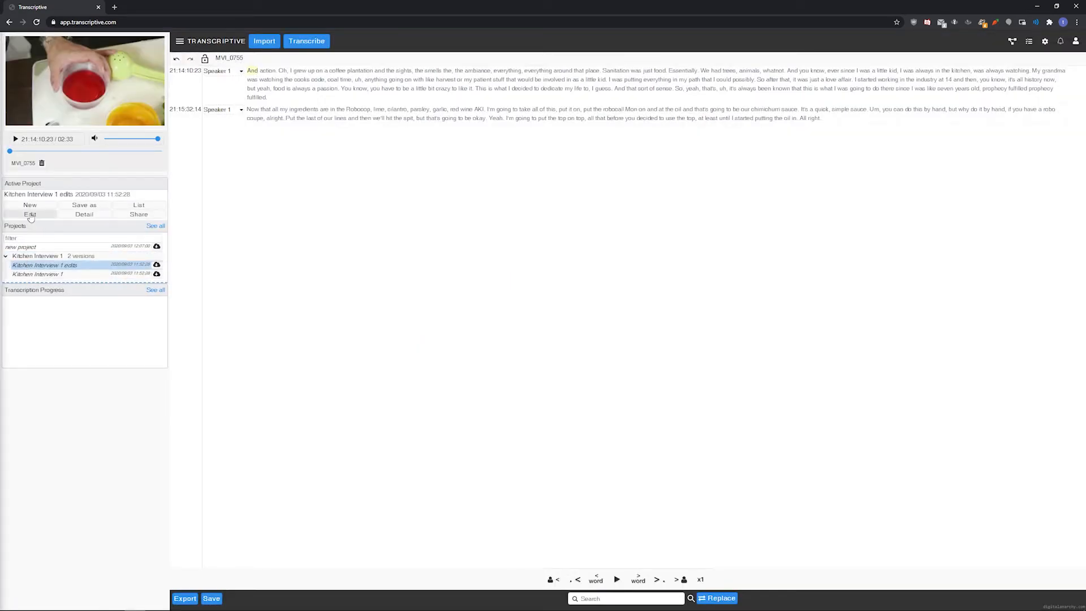
pyautogui.click(30, 213)
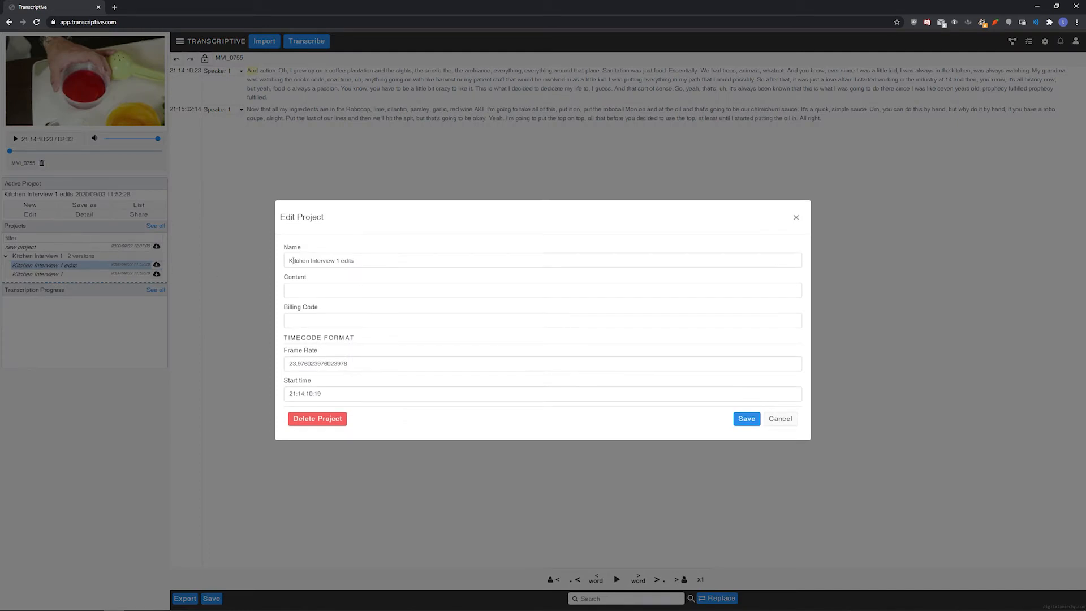
pyautogui.click(84, 215)
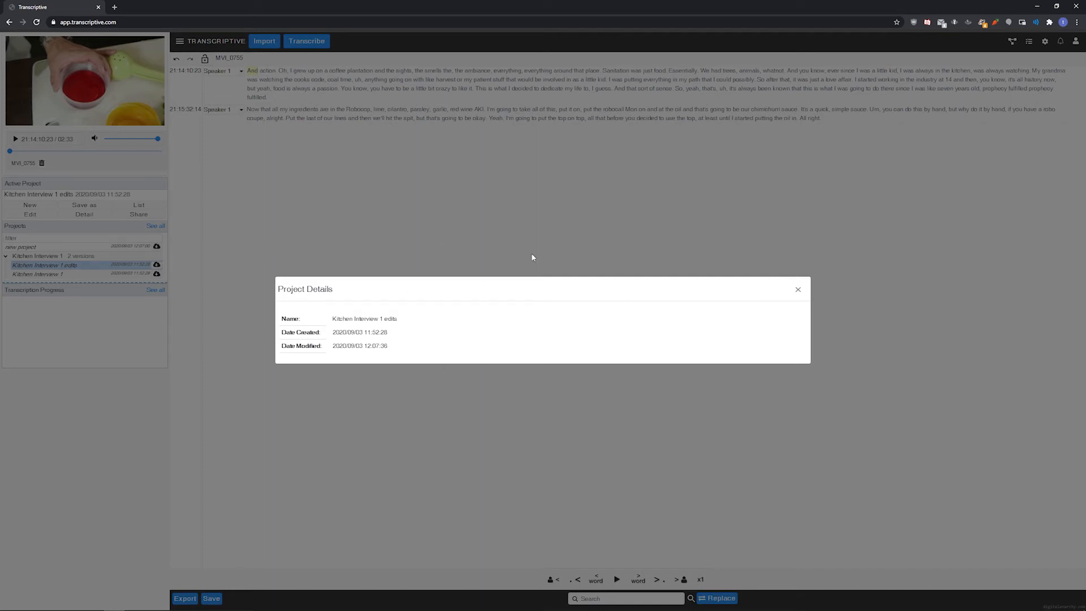
pyautogui.click(138, 204)
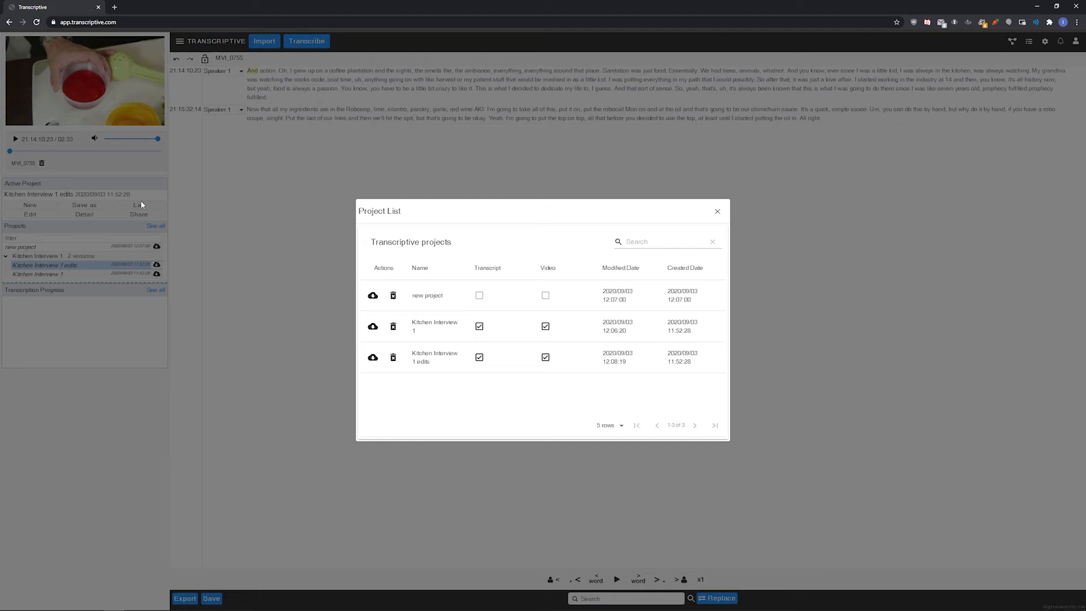
pyautogui.moveTo(373, 294)
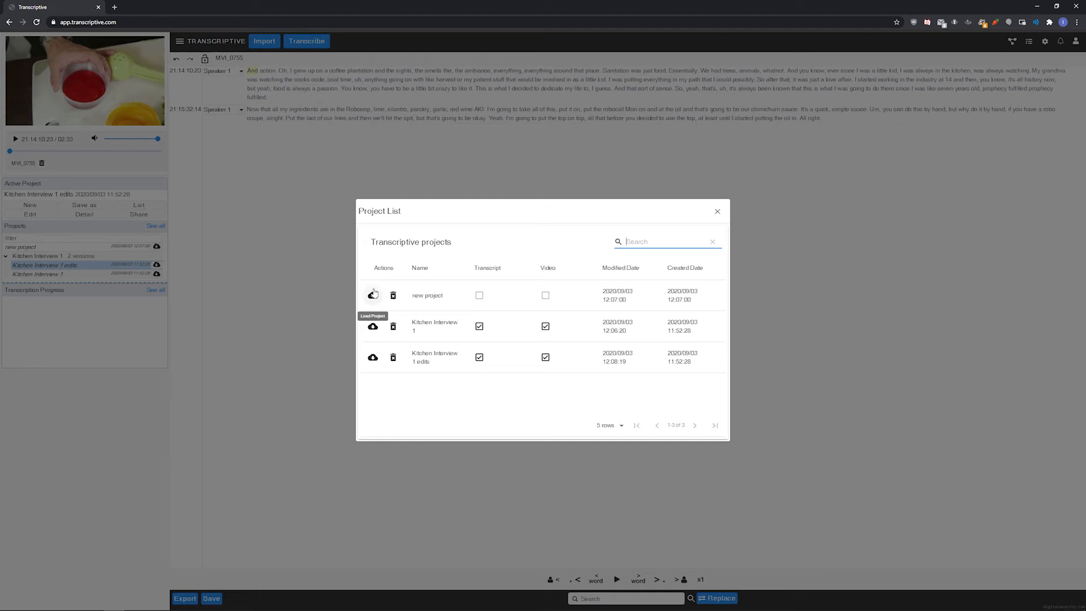
pyautogui.moveTo(391, 297)
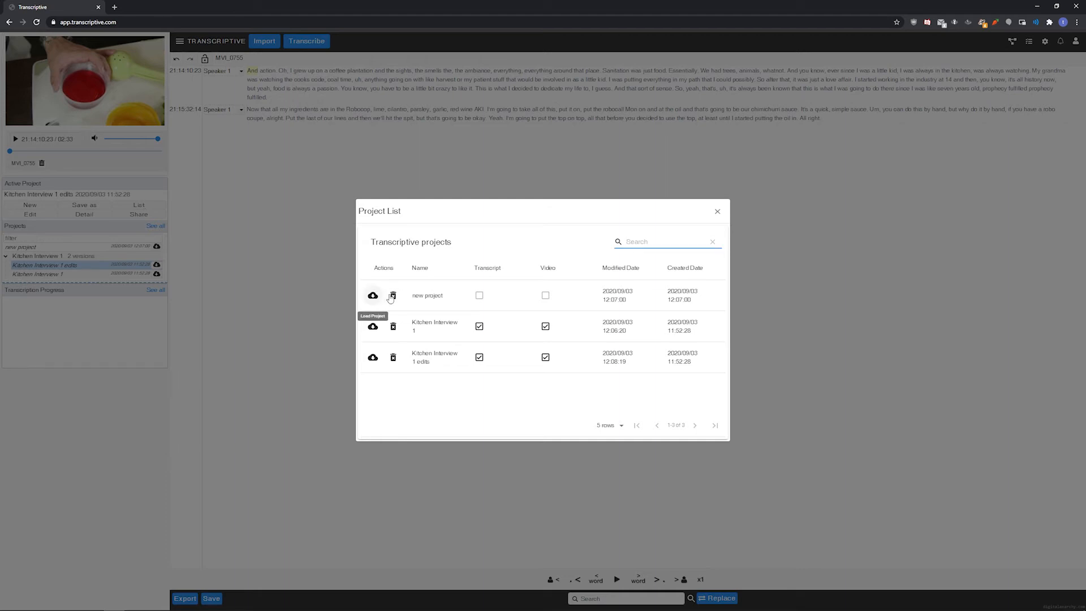
pyautogui.click(392, 296)
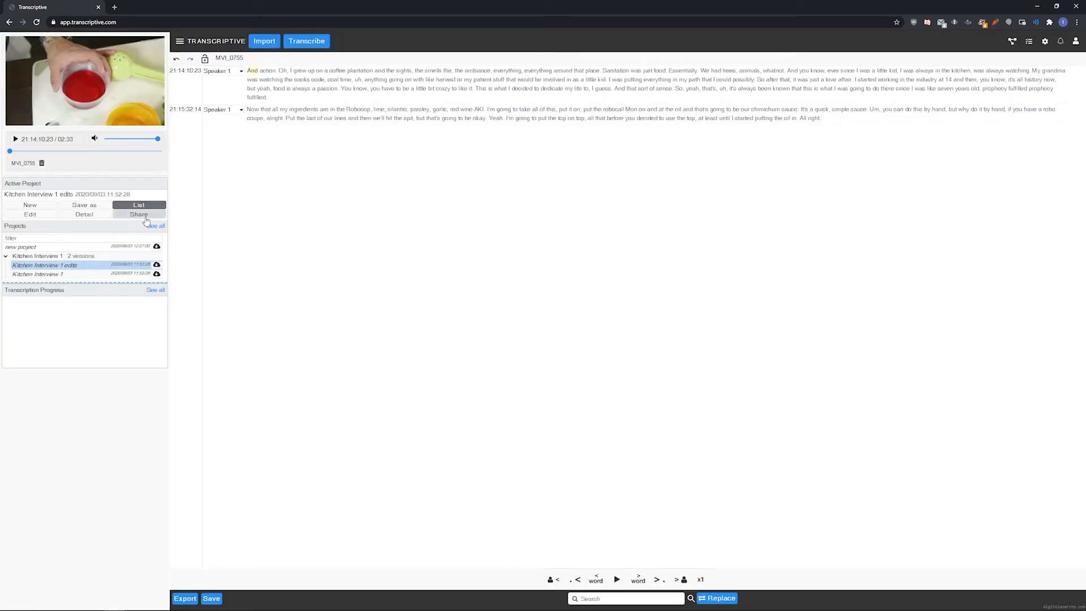
pyautogui.click(139, 213)
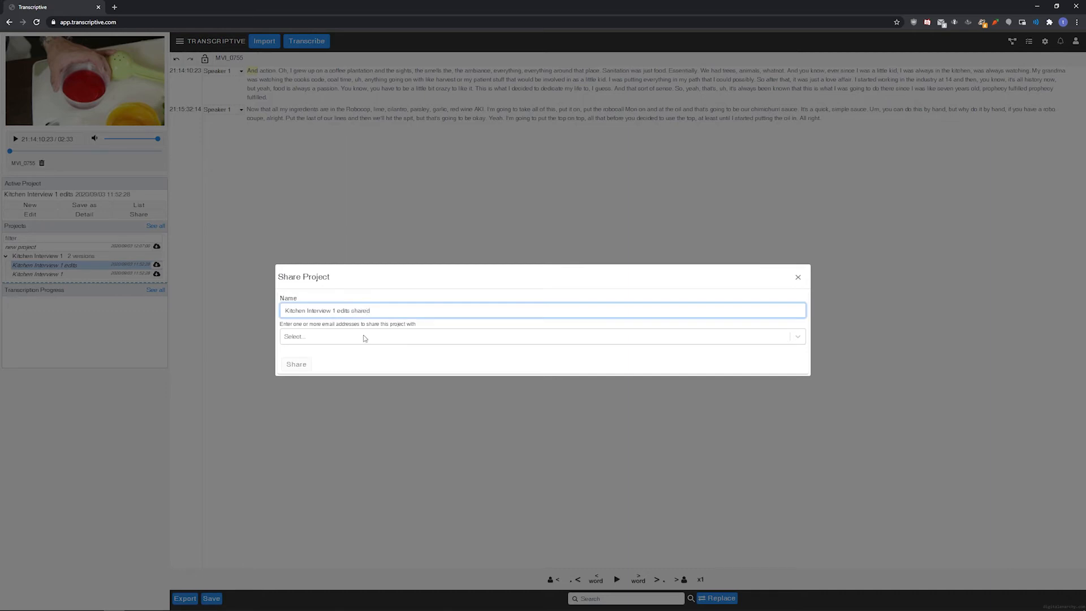
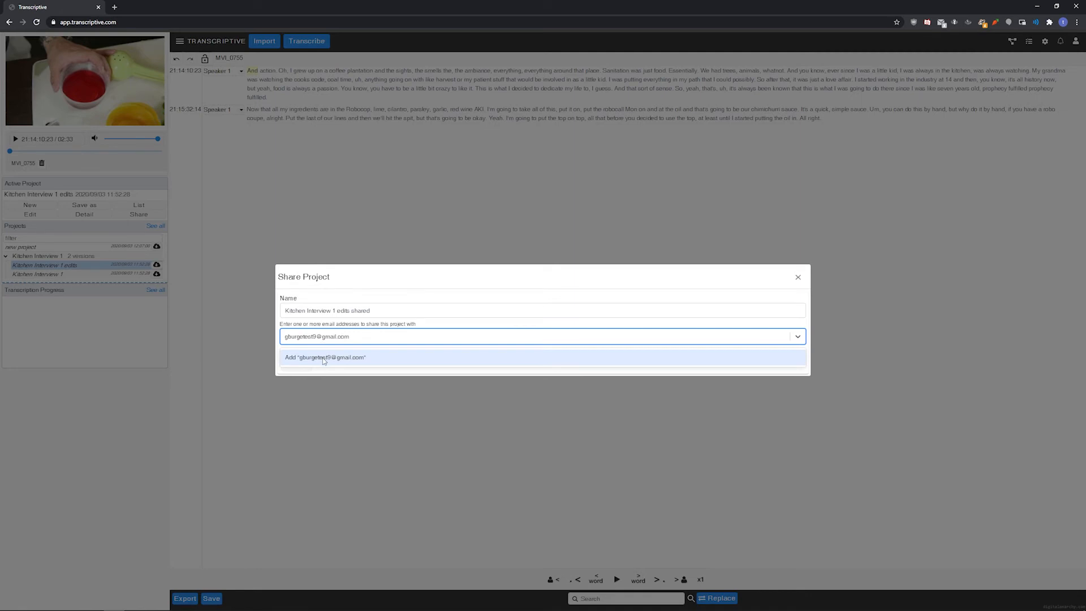
pyautogui.click(324, 357)
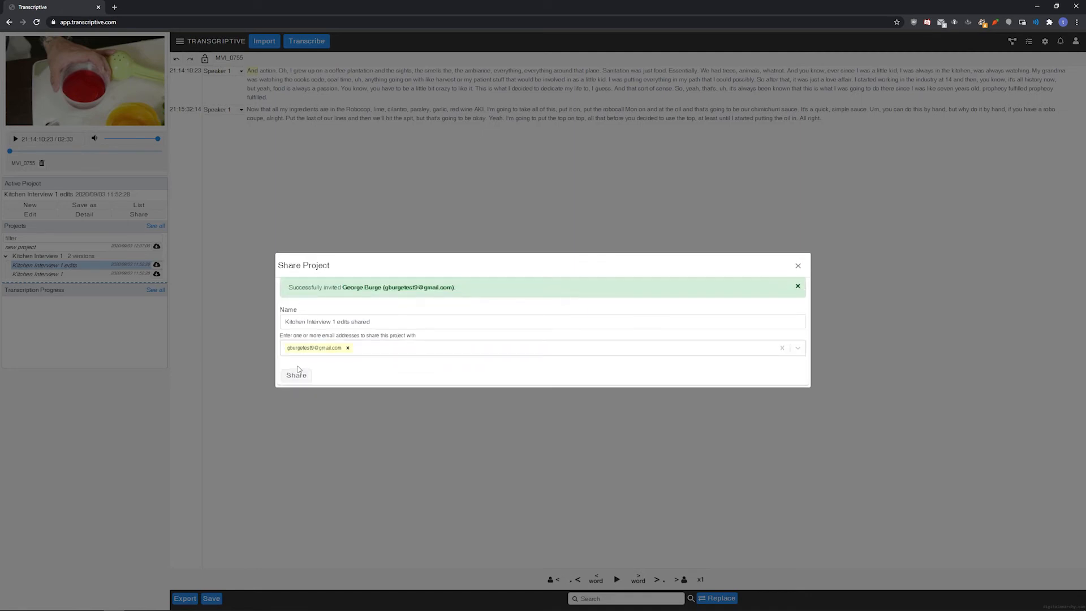
pyautogui.click(797, 265)
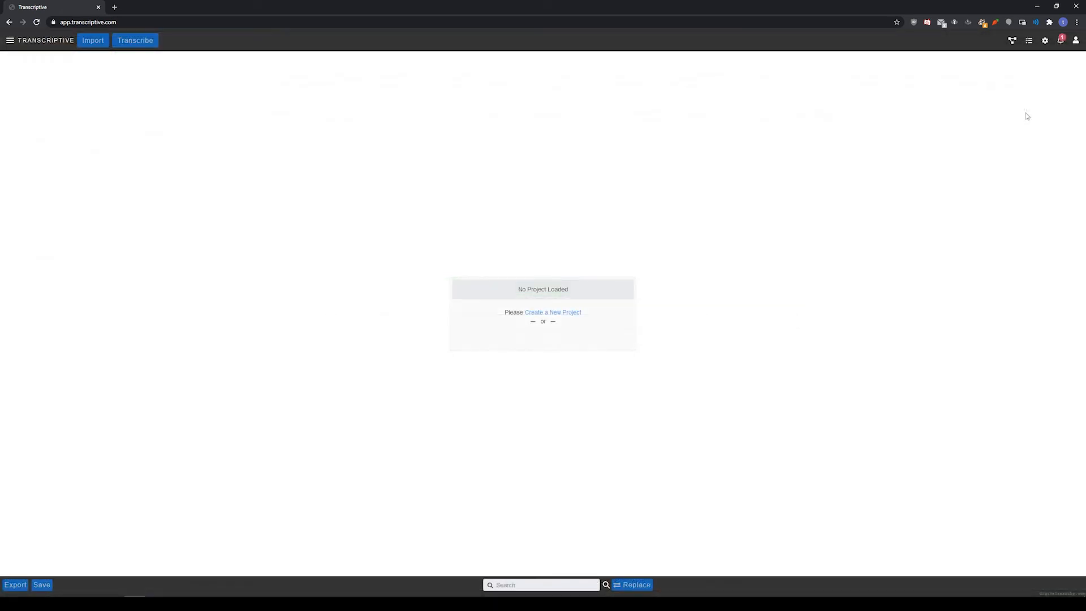
# Step: Confirm the share invitation from notifications and load the shared project
pyautogui.click(1060, 40)
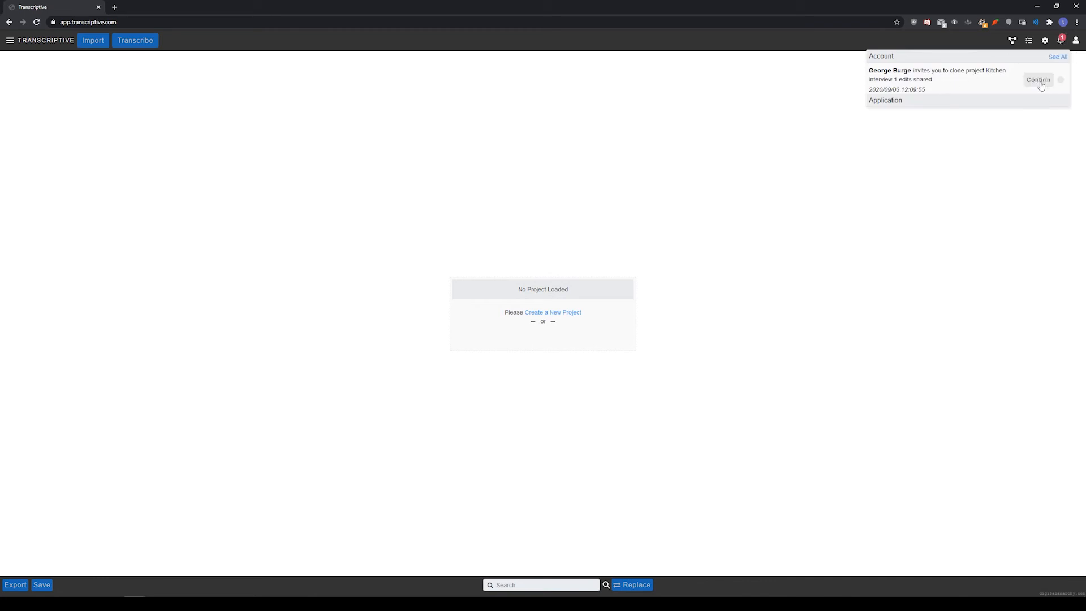
pyautogui.click(1038, 80)
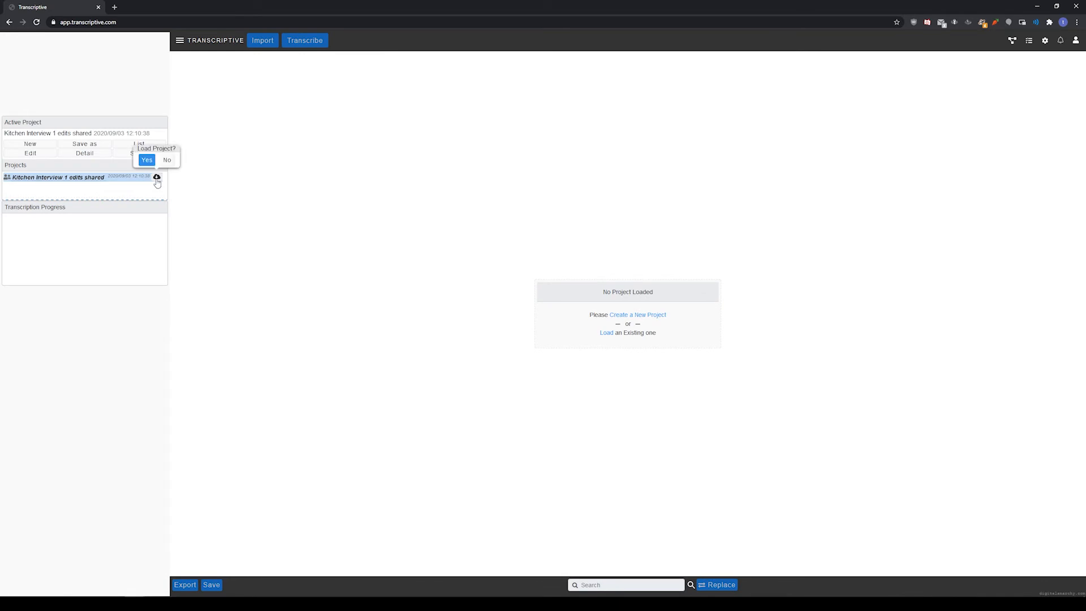
pyautogui.click(146, 160)
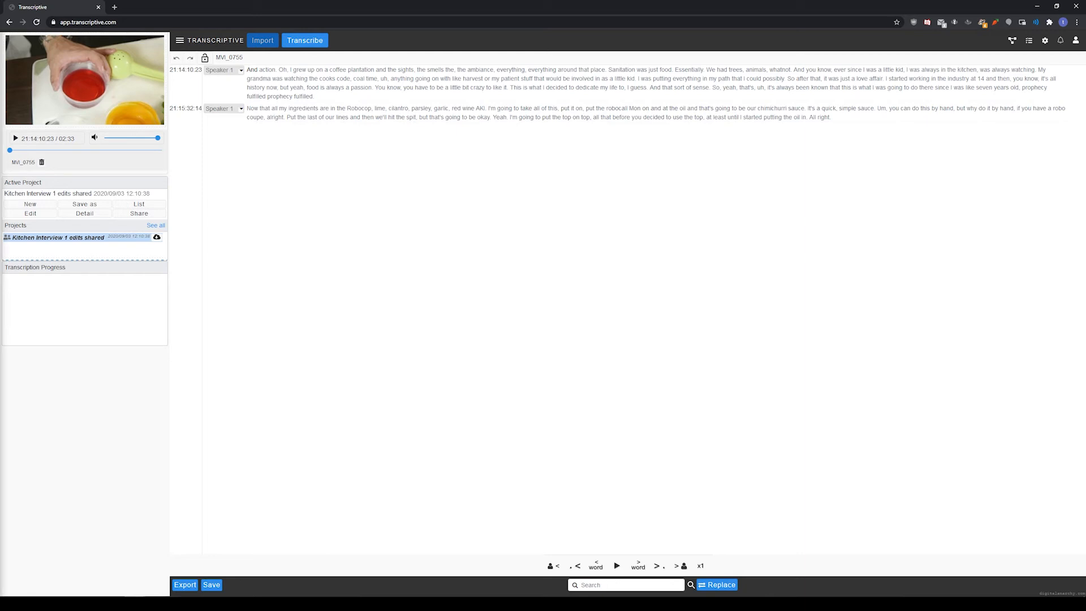
# Step: Open Pre-Pay Minutes from the account menu, select $150, and leave without buying
pyautogui.click(155, 226)
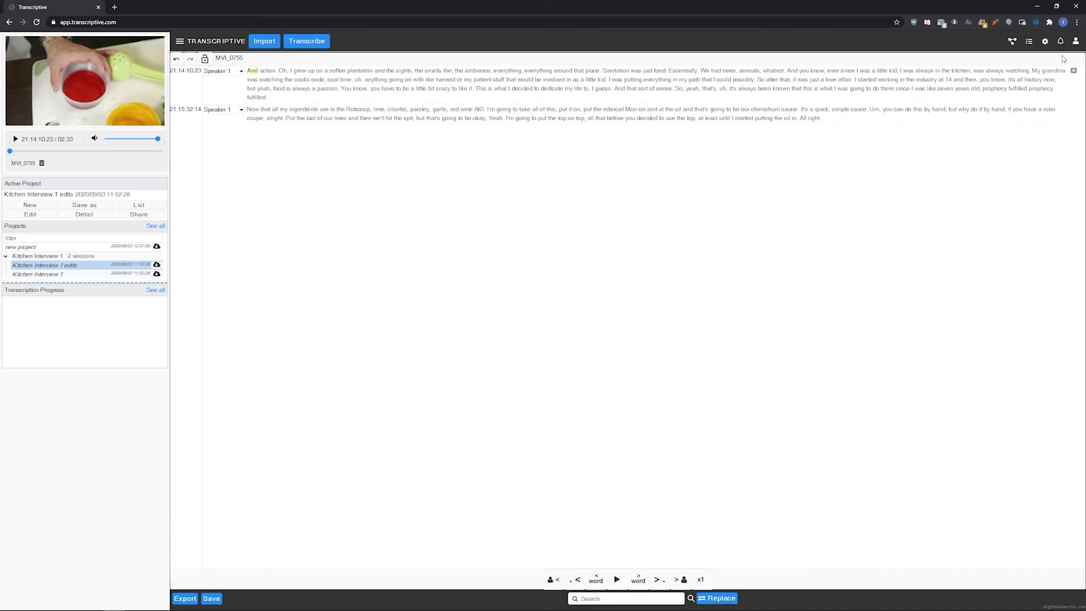
pyautogui.click(1076, 41)
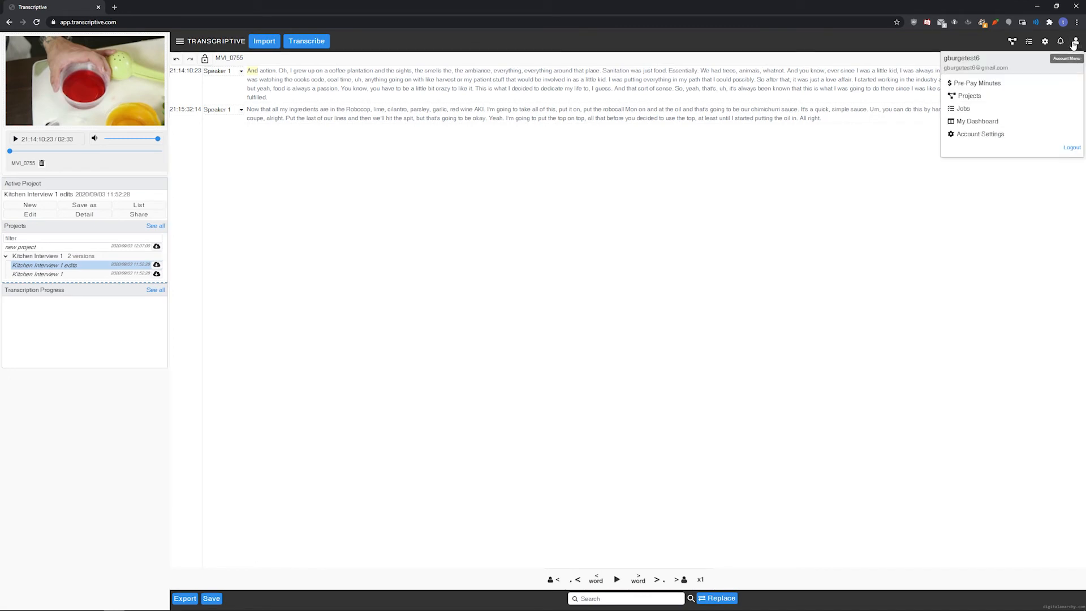
pyautogui.moveTo(986, 83)
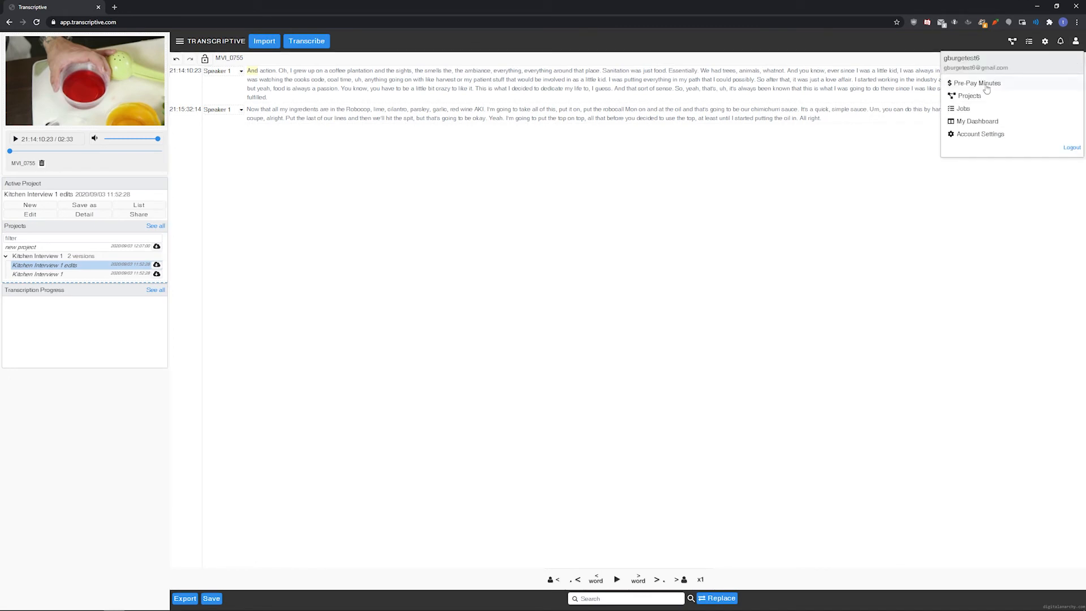
pyautogui.click(977, 83)
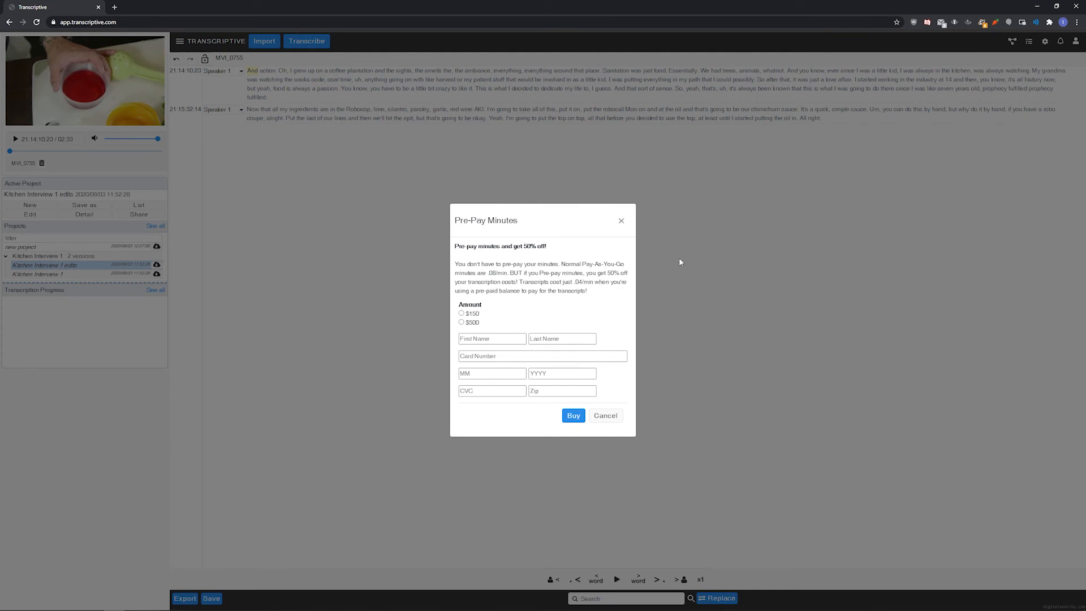
pyautogui.moveTo(484, 321)
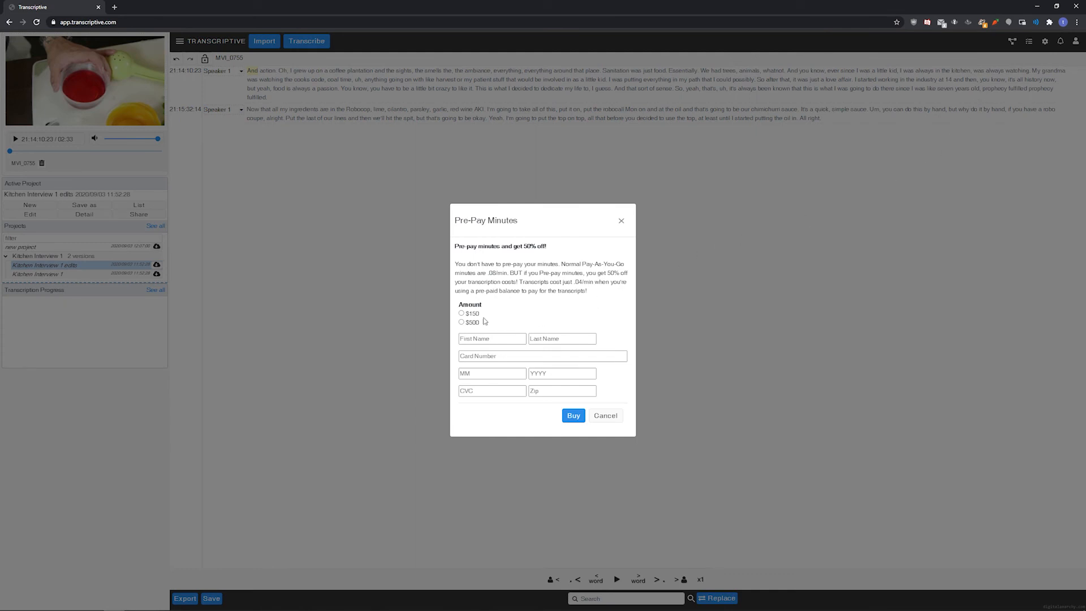
pyautogui.click(462, 313)
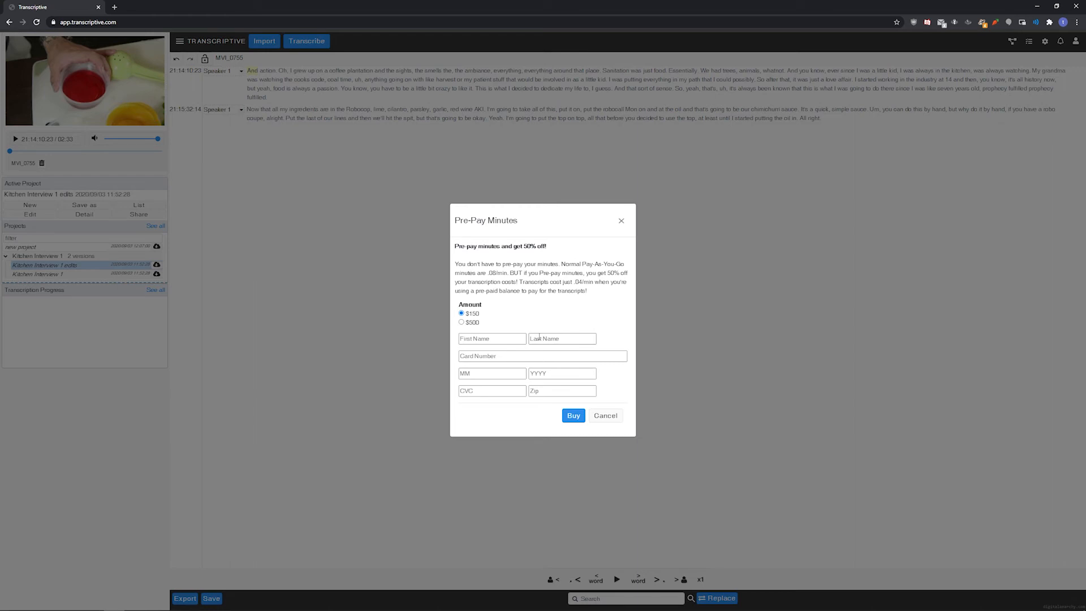
pyautogui.click(1075, 41)
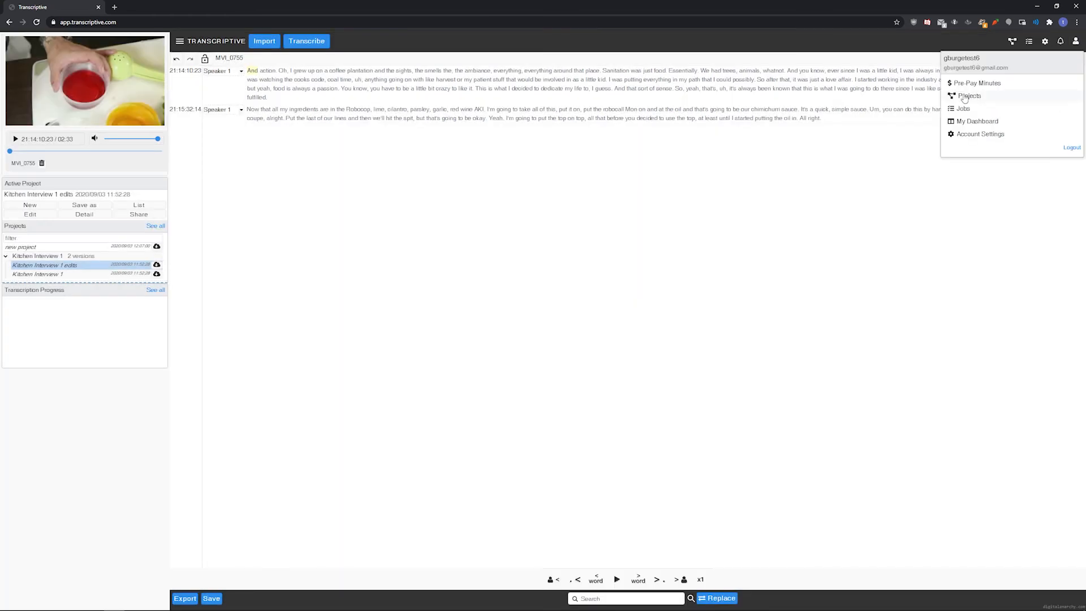
# Step: Glance at the saved projects list, then the jobs list with the completed MVI_0755 AI job
pyautogui.click(969, 96)
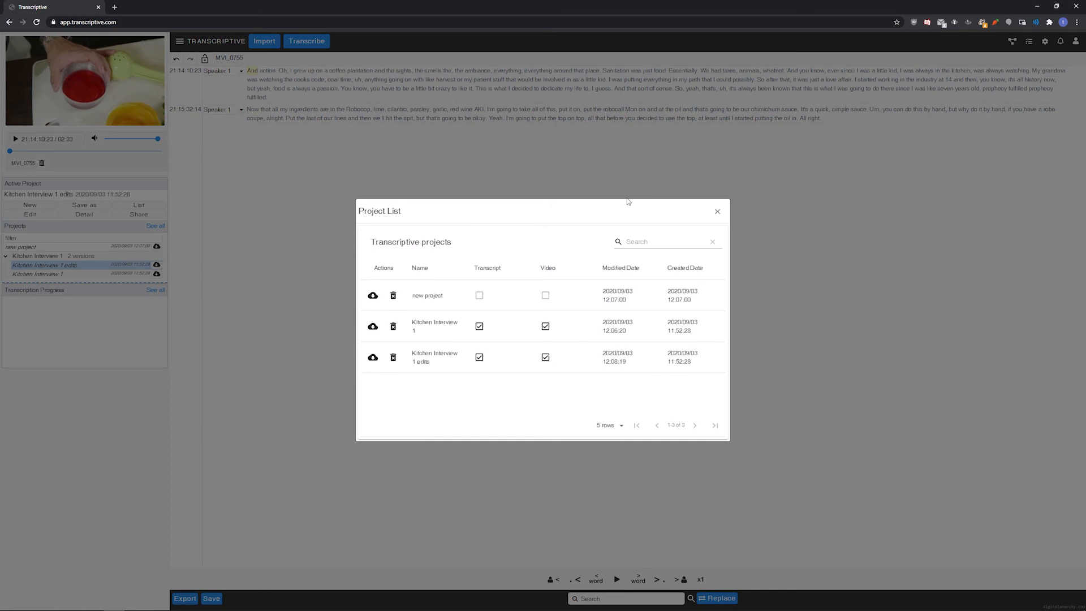
pyautogui.click(1075, 41)
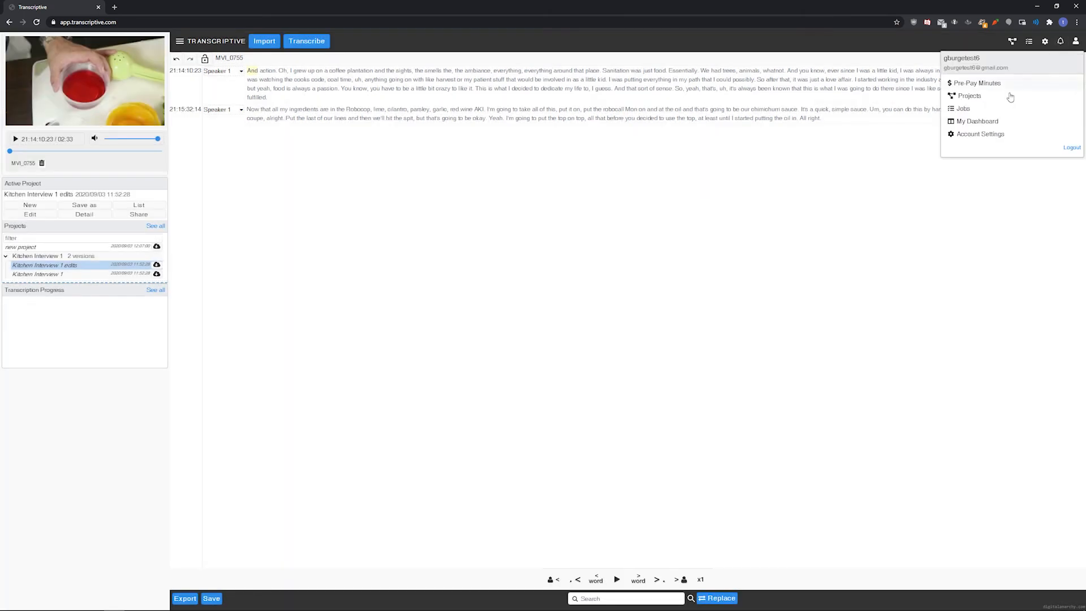
pyautogui.click(962, 108)
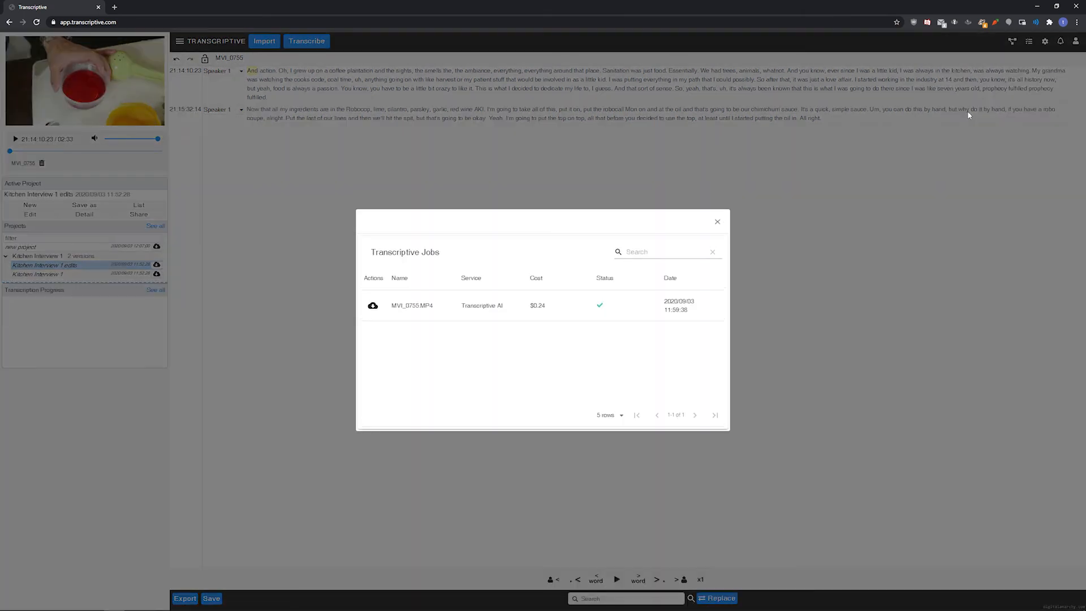
pyautogui.moveTo(564, 367)
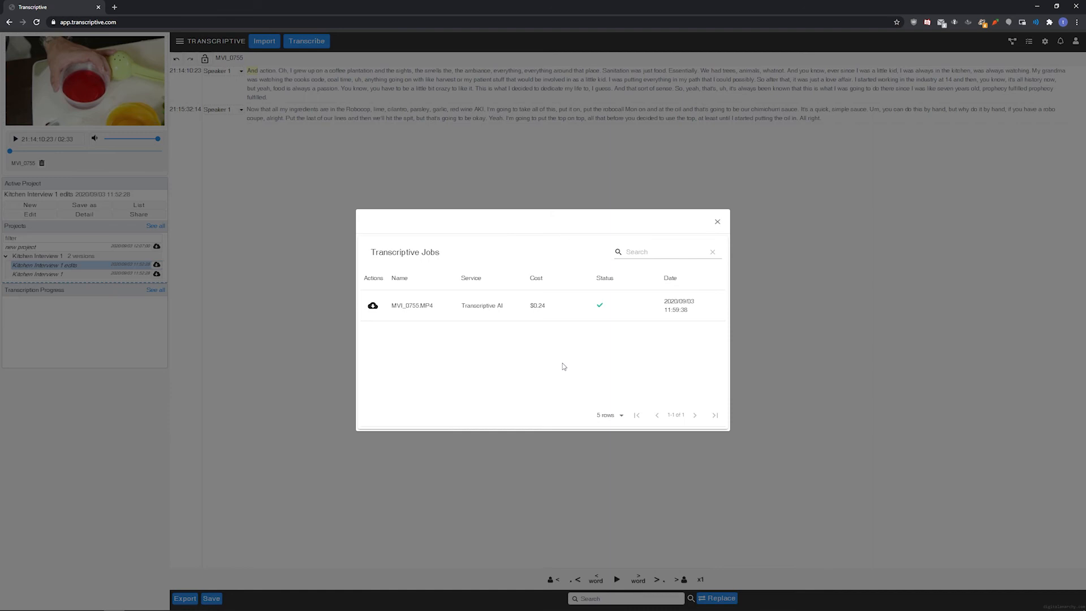
pyautogui.moveTo(382, 331)
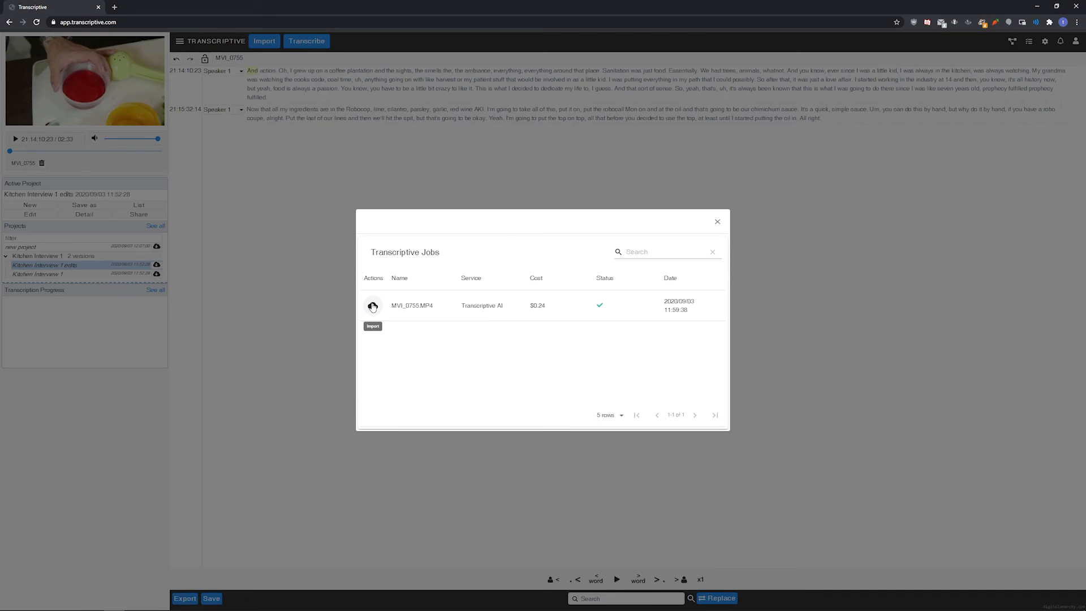
pyautogui.click(718, 221)
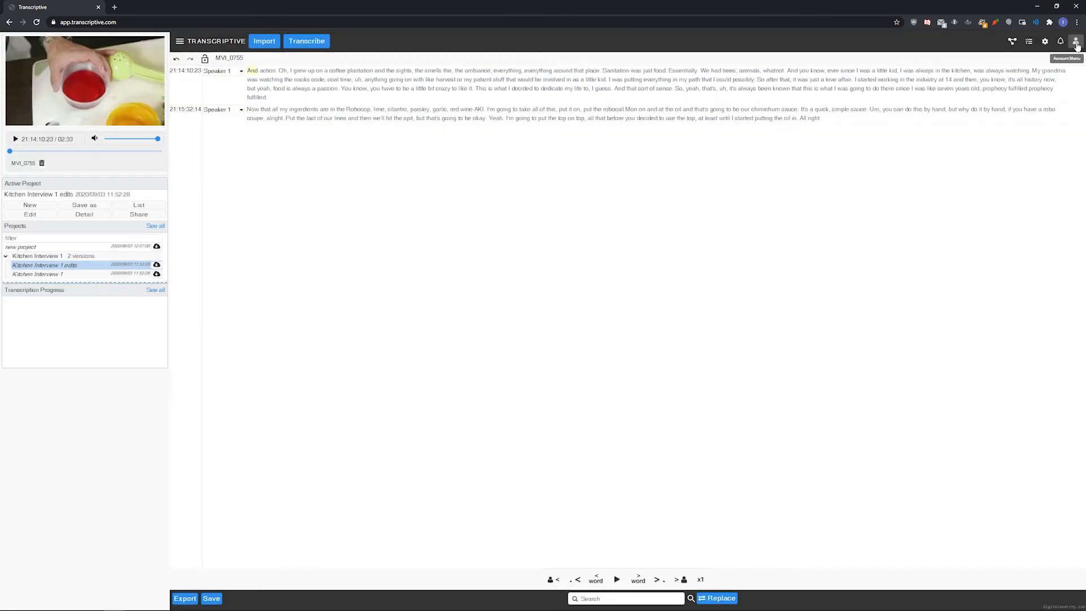
# Step: Sign in to My Dashboard, showing 0.24 due, 3 projects and the MVI_0755 job
pyautogui.click(1076, 40)
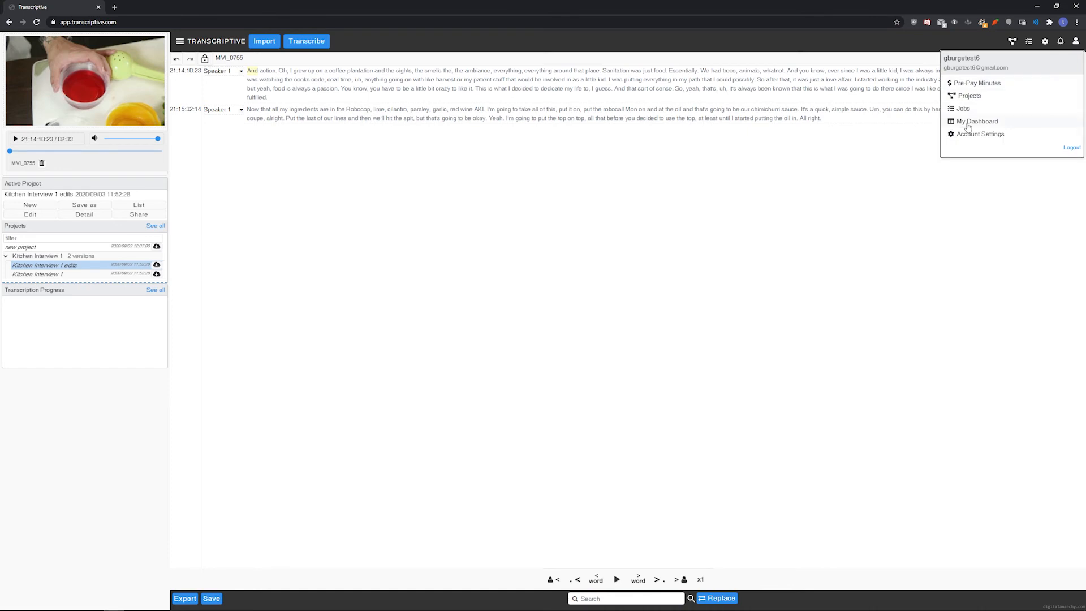
pyautogui.click(1071, 147)
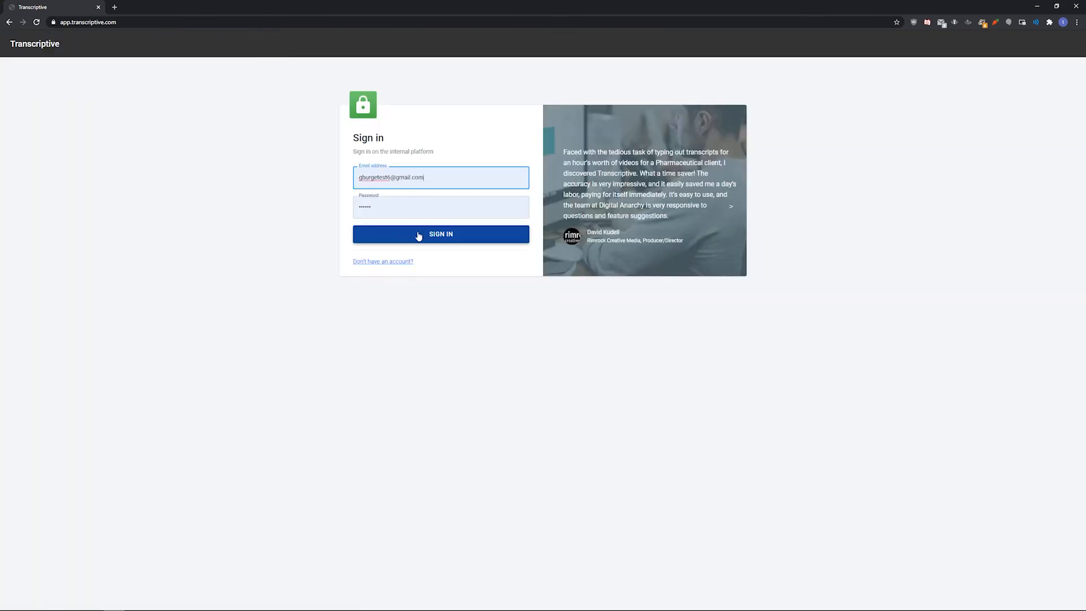
pyautogui.click(441, 234)
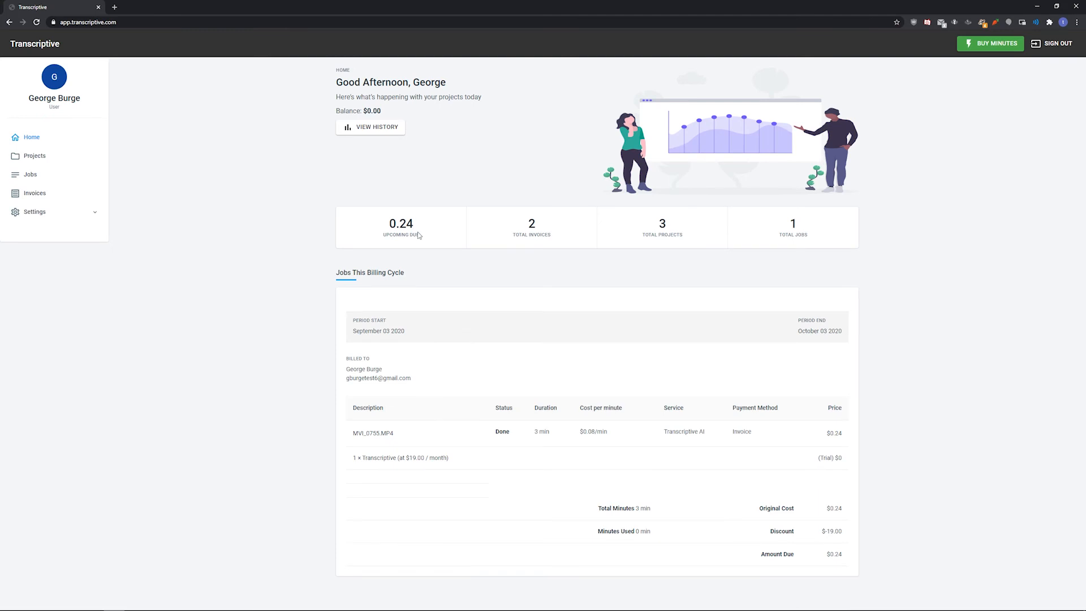
pyautogui.moveTo(362, 231)
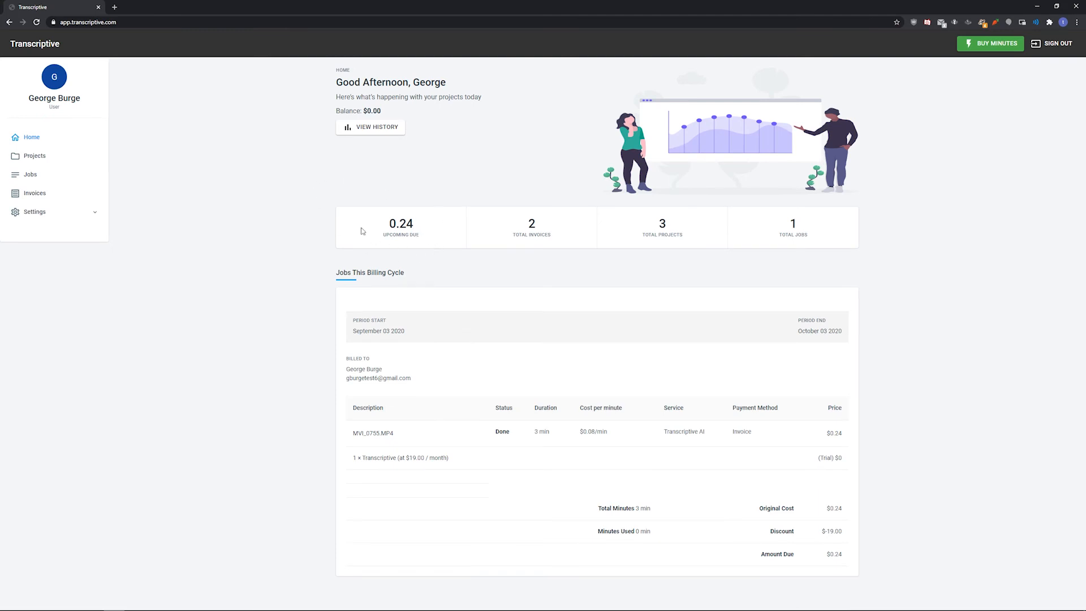
pyautogui.moveTo(428, 263)
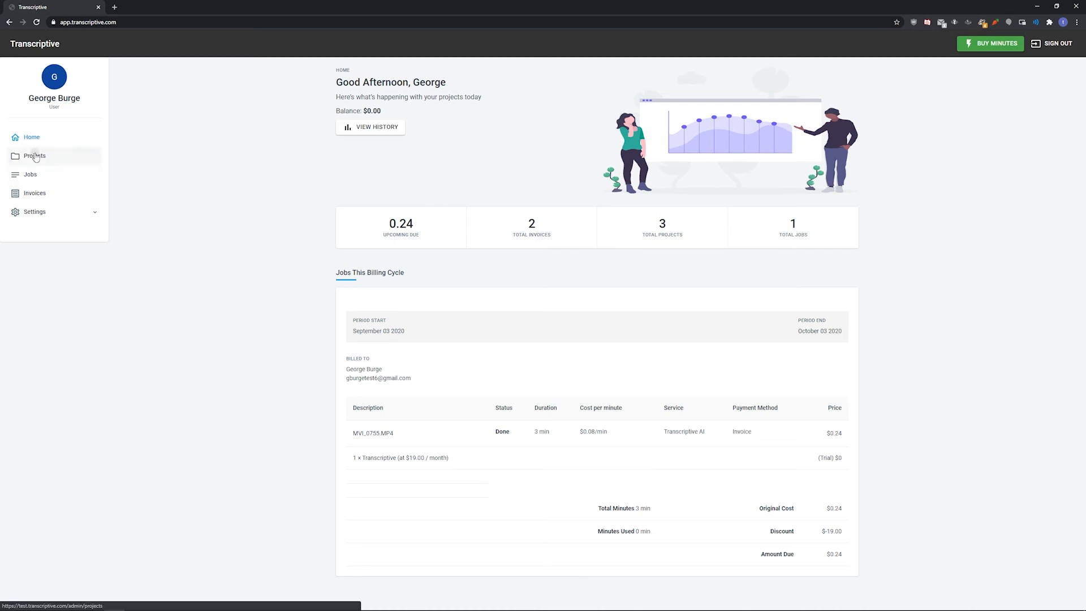
# Step: View the dashboard Projects page, then the Jobs page listing the done MVI_0755.MP4 job
pyautogui.click(34, 155)
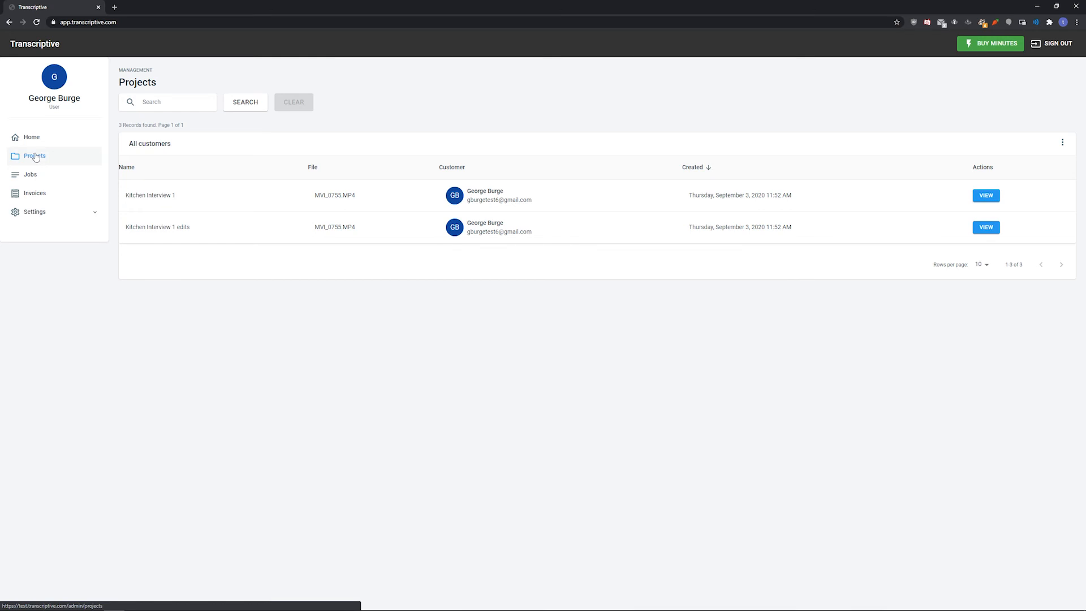
pyautogui.click(31, 174)
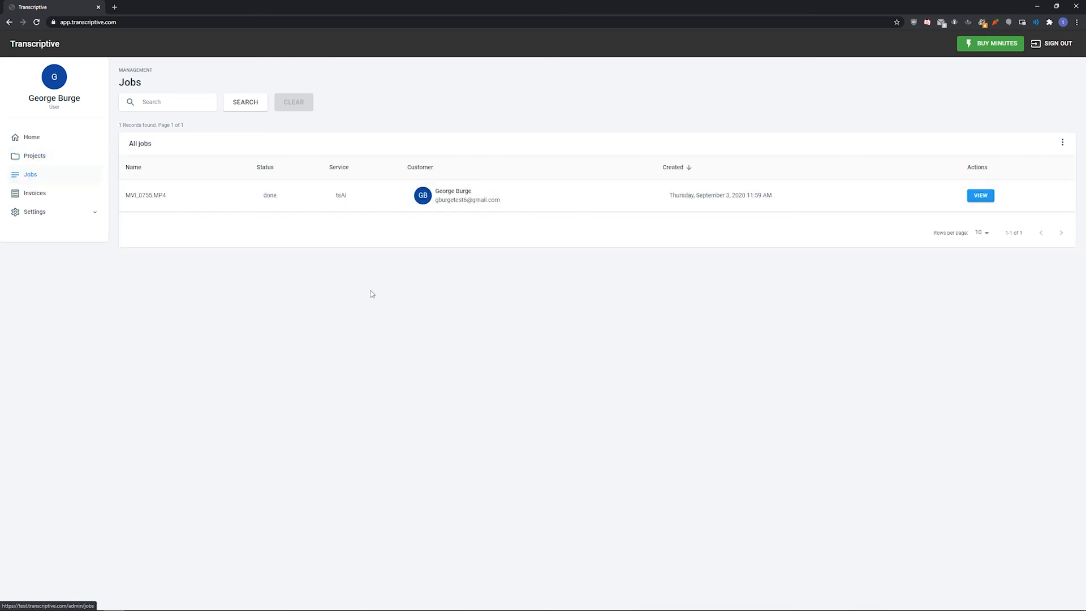
pyautogui.moveTo(432, 339)
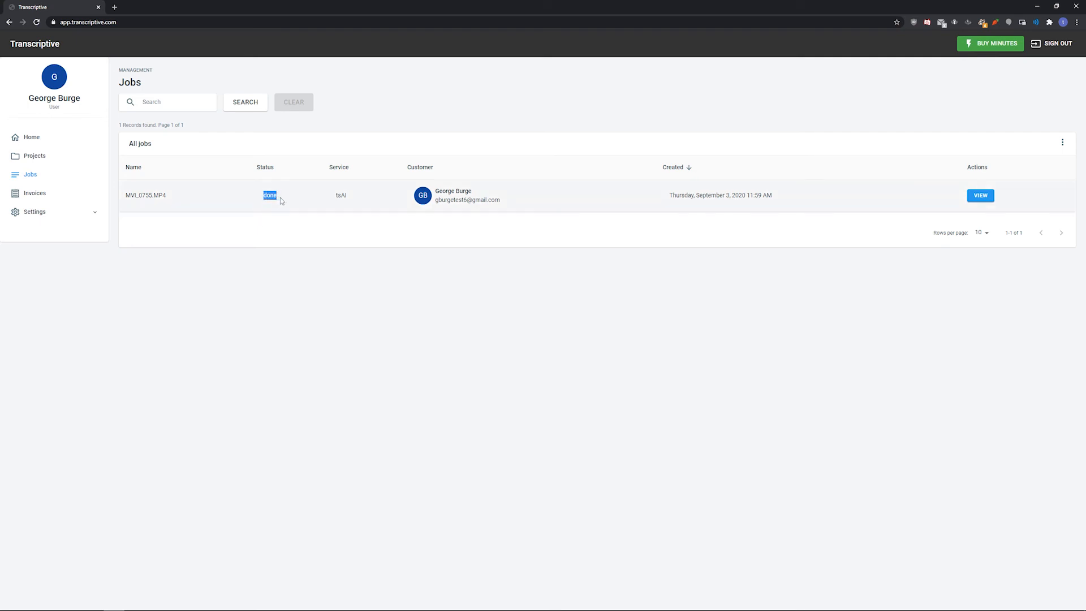
pyautogui.moveTo(262, 194)
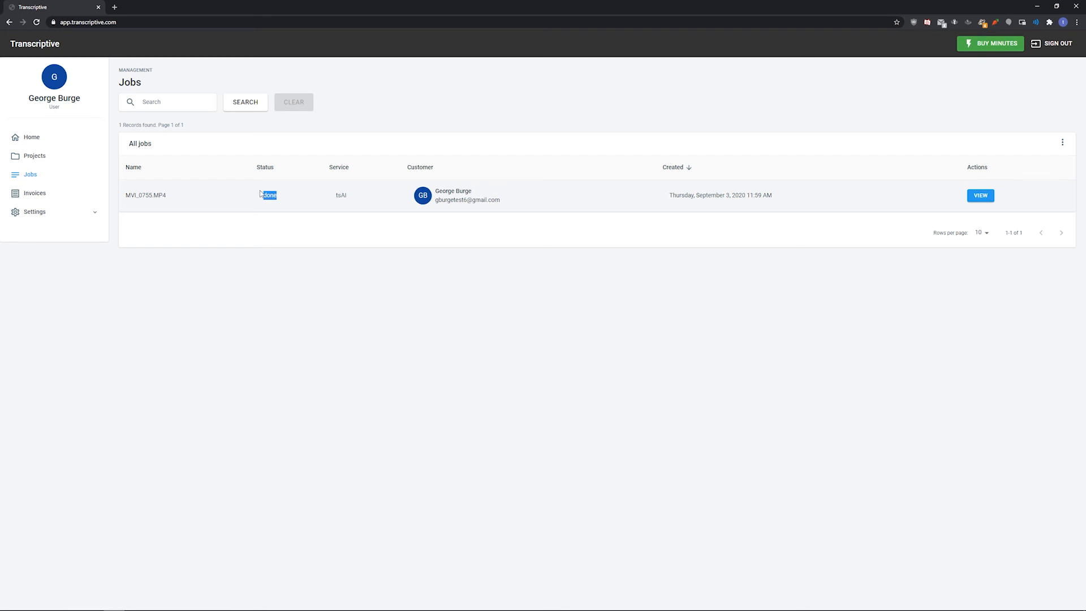
# Step: Open the paid August 25 subscription invoice ($0.00) from the invoices list
pyautogui.click(34, 193)
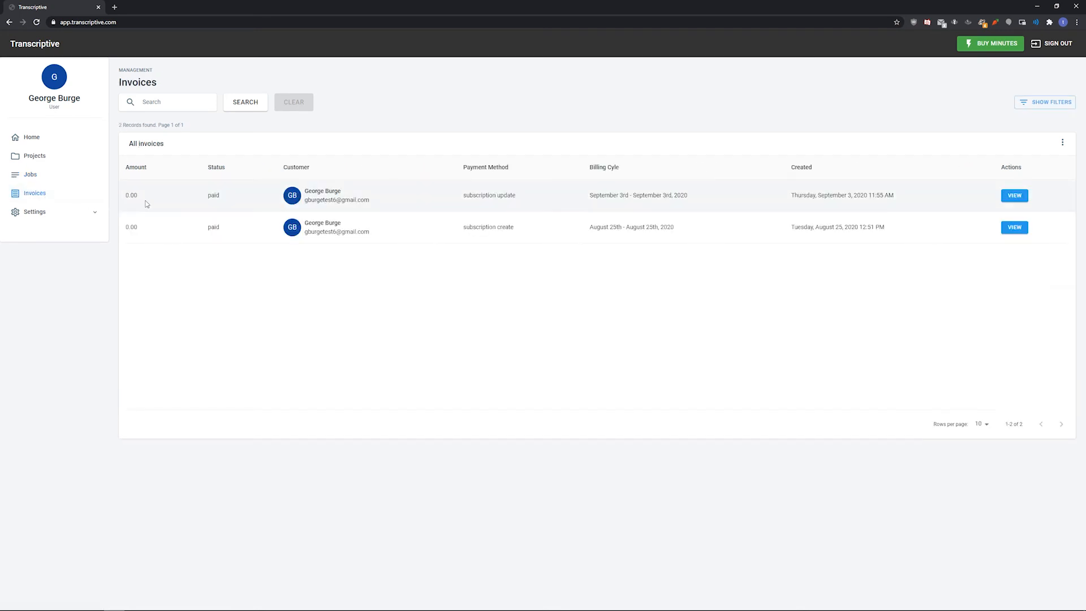
pyautogui.moveTo(1014, 227)
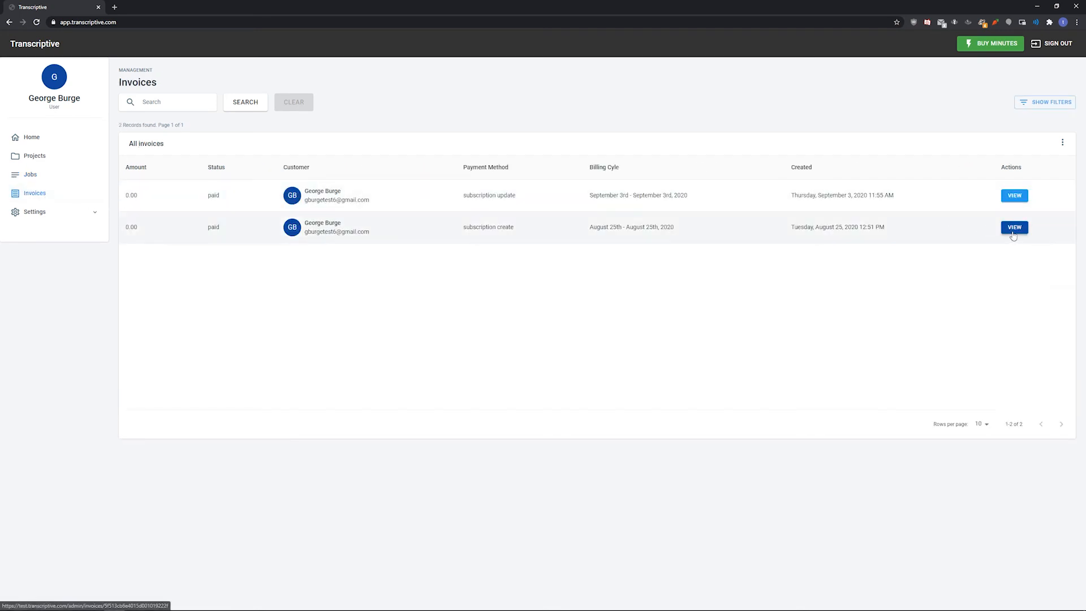
pyautogui.click(1013, 226)
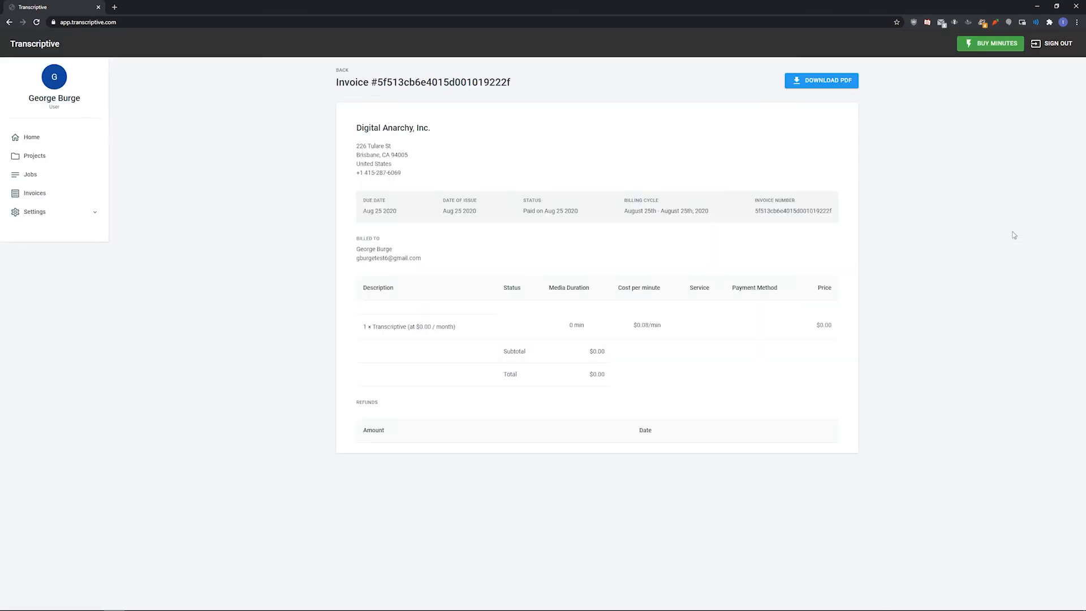
pyautogui.moveTo(908, 139)
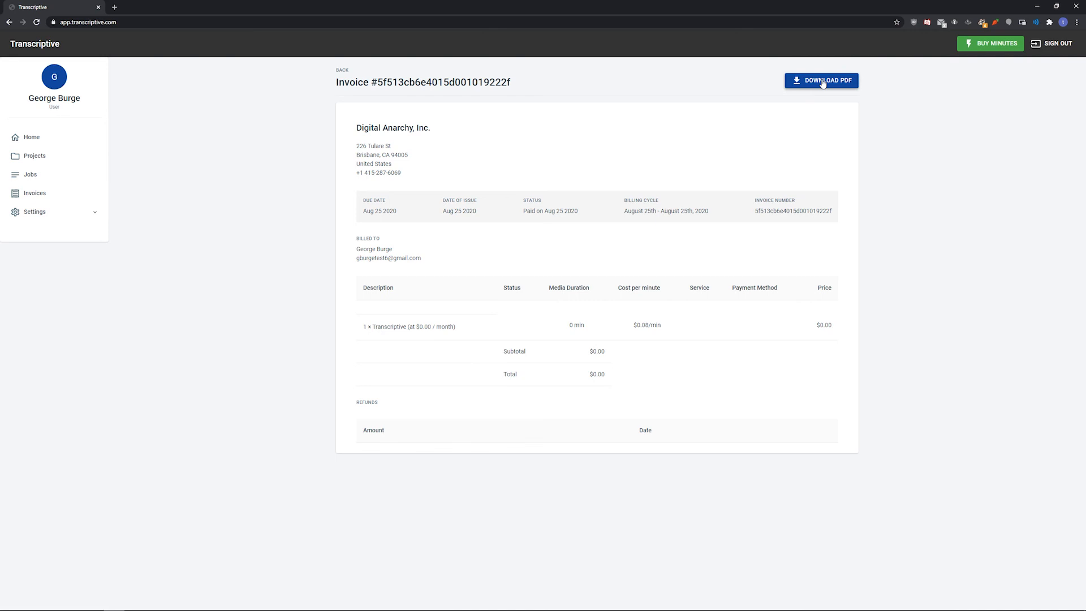
# Step: Visit General settings and the Card payment page, clicking into the card number field
pyautogui.click(33, 212)
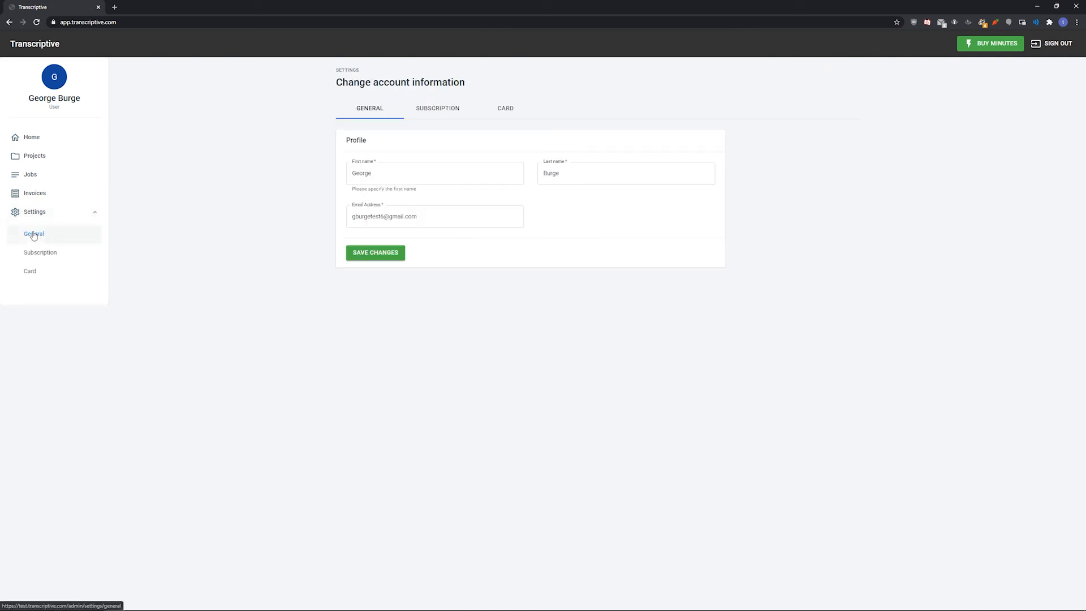
pyautogui.moveTo(67, 262)
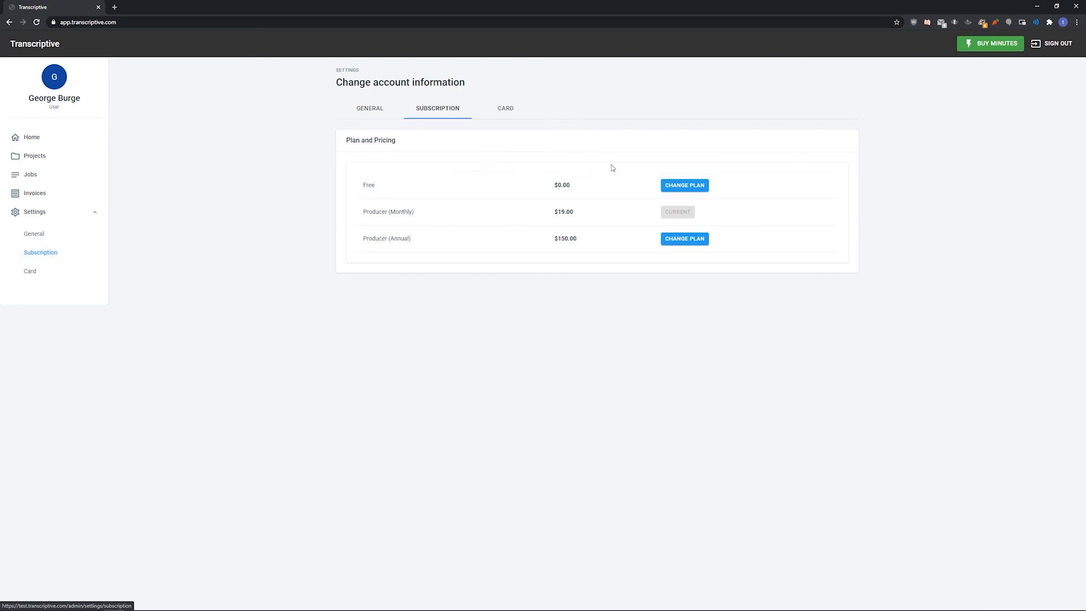
pyautogui.moveTo(495, 249)
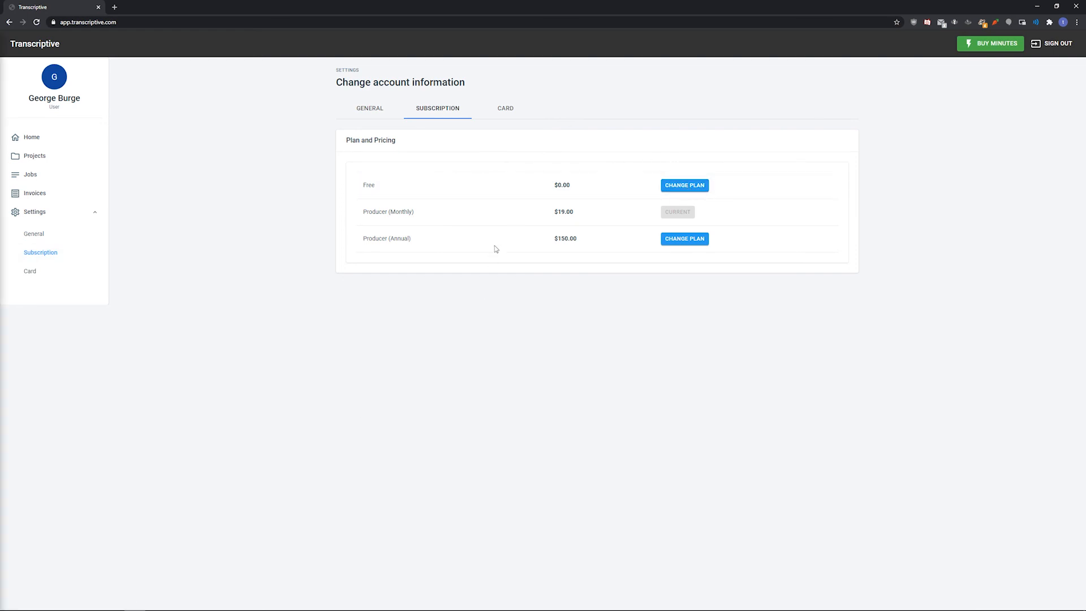
pyautogui.click(506, 108)
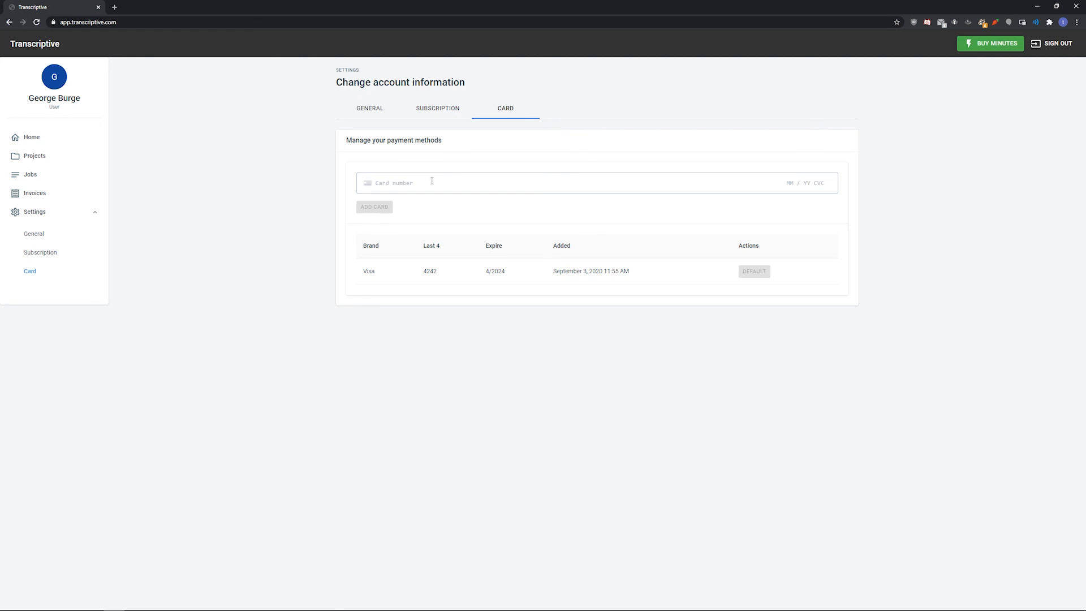
pyautogui.click(429, 183)
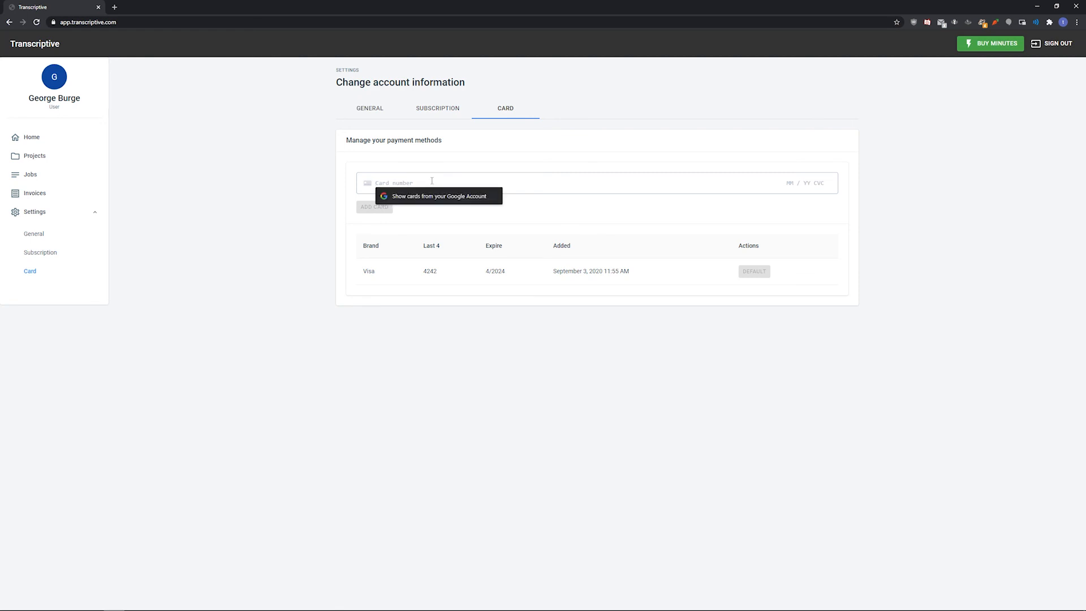